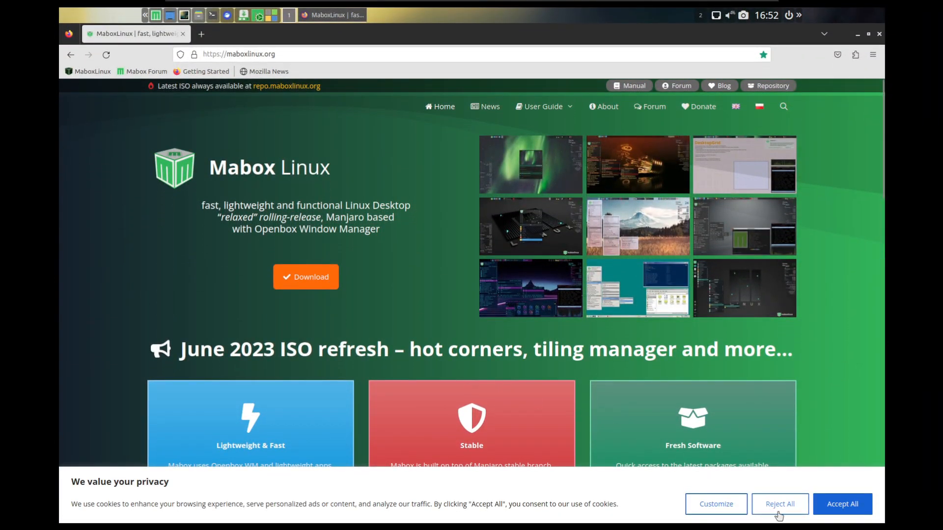
- Reject all cookies on maboxlinux.org and scroll through the homepage feature sections
click(780, 505)
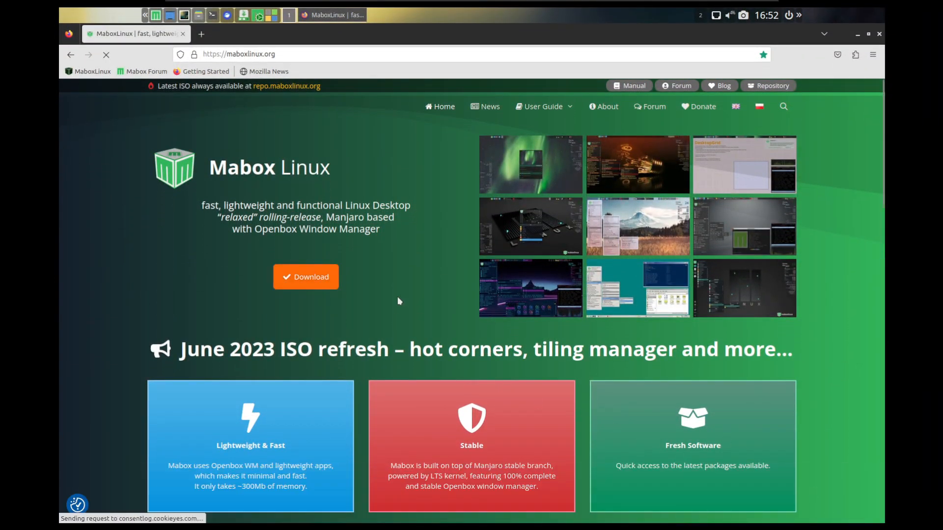
scroll(down, 3)
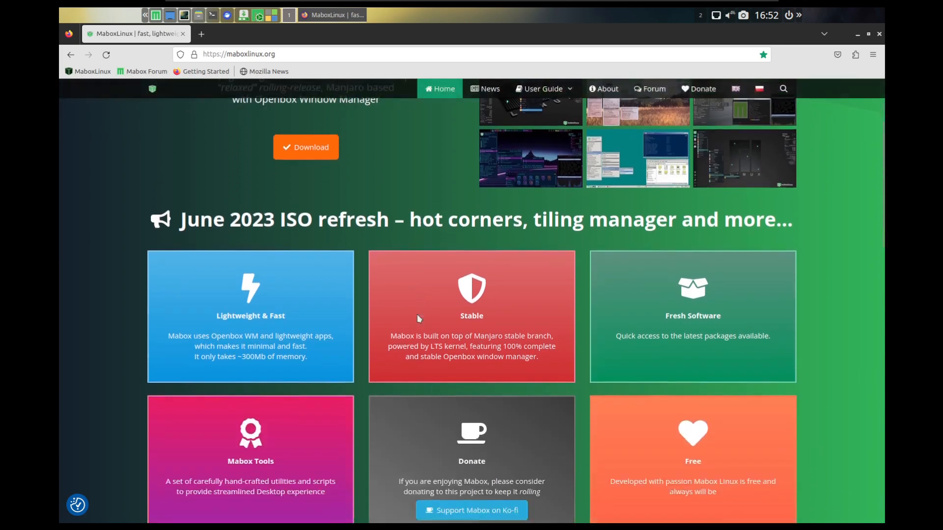
scroll(up, 3)
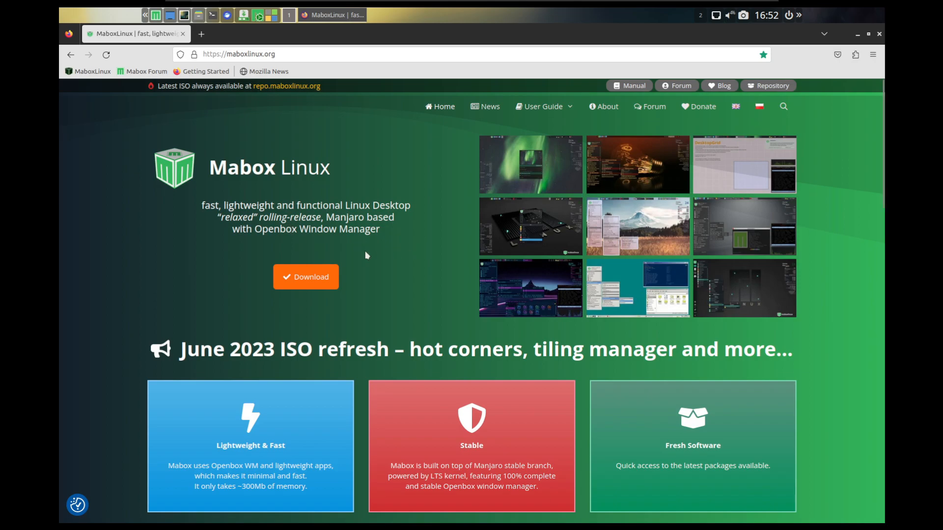
scroll(down, 3)
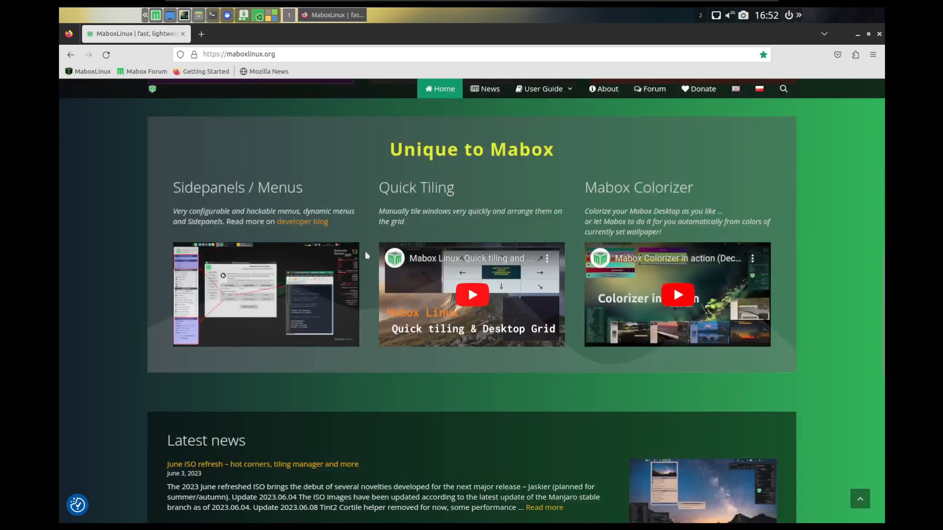
mouse_move(177, 442)
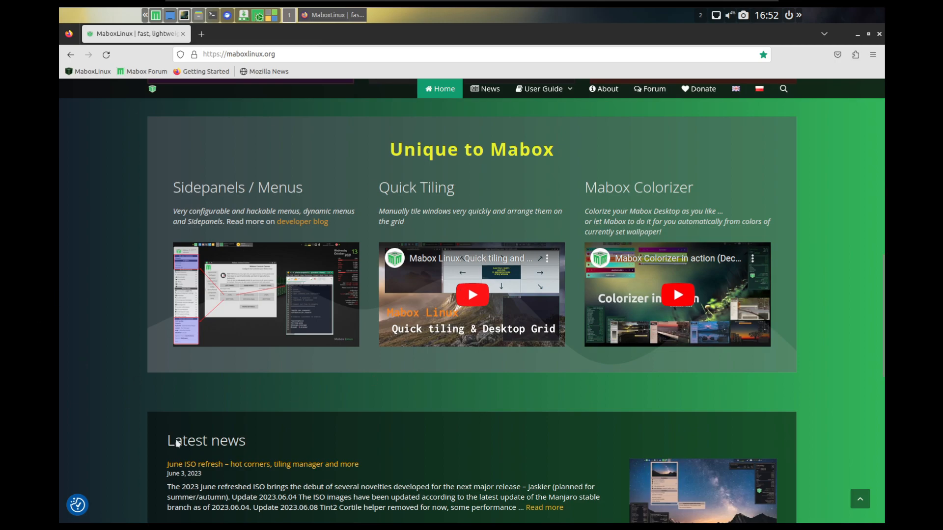
mouse_move(504, 178)
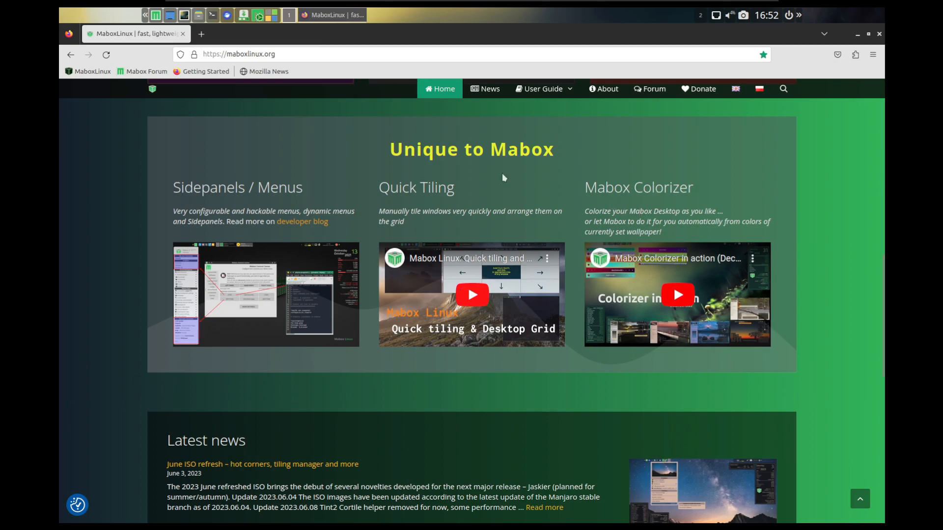
mouse_move(150, 198)
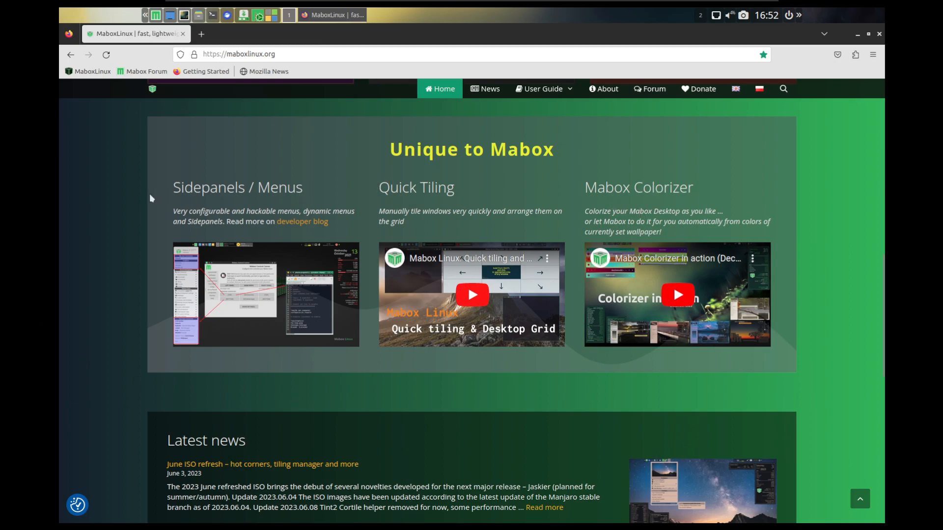
scroll(down, 3)
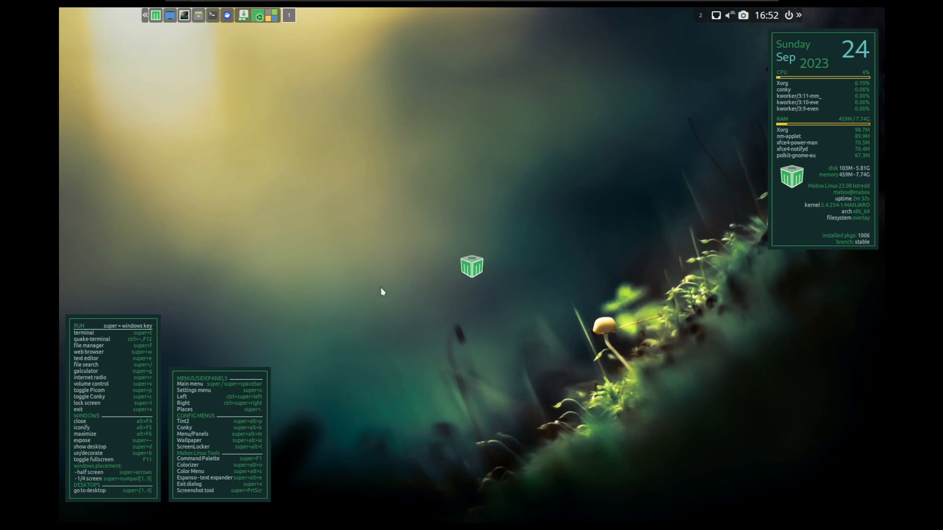
mouse_move(492, 291)
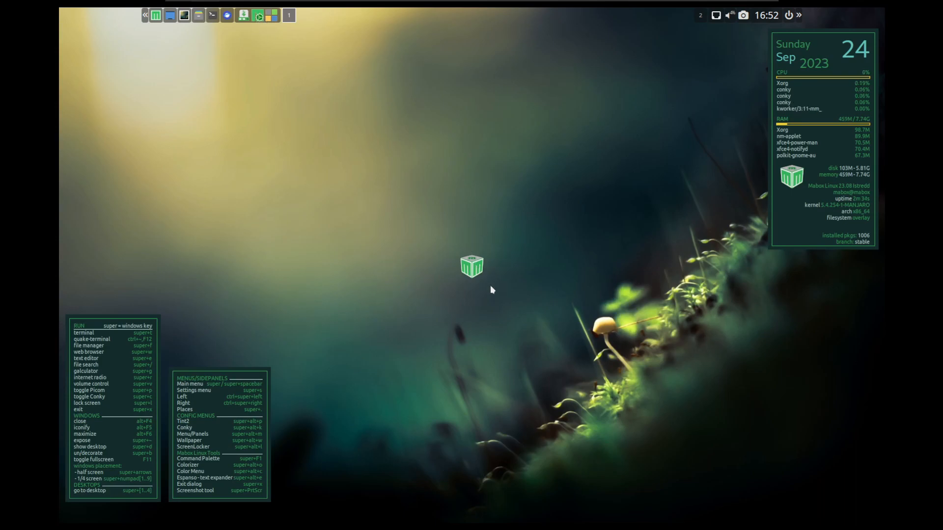
mouse_move(354, 274)
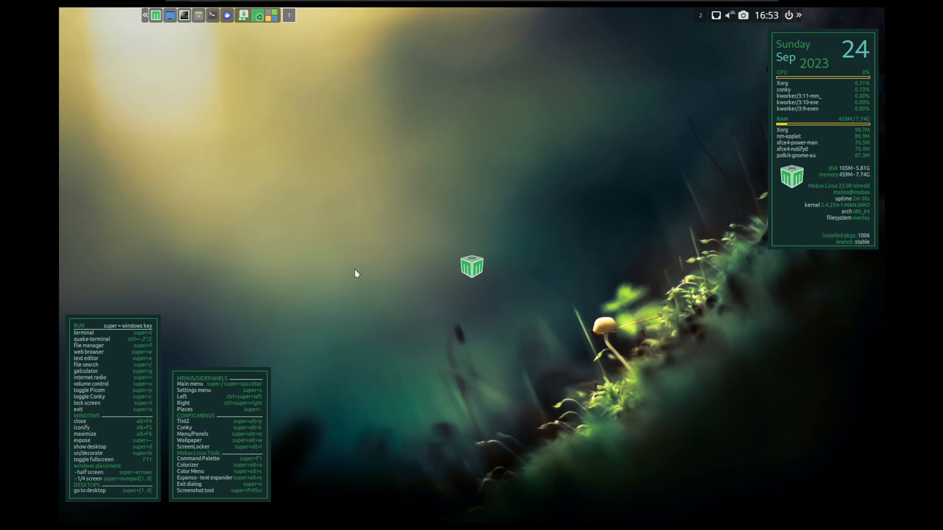
mouse_move(255, 15)
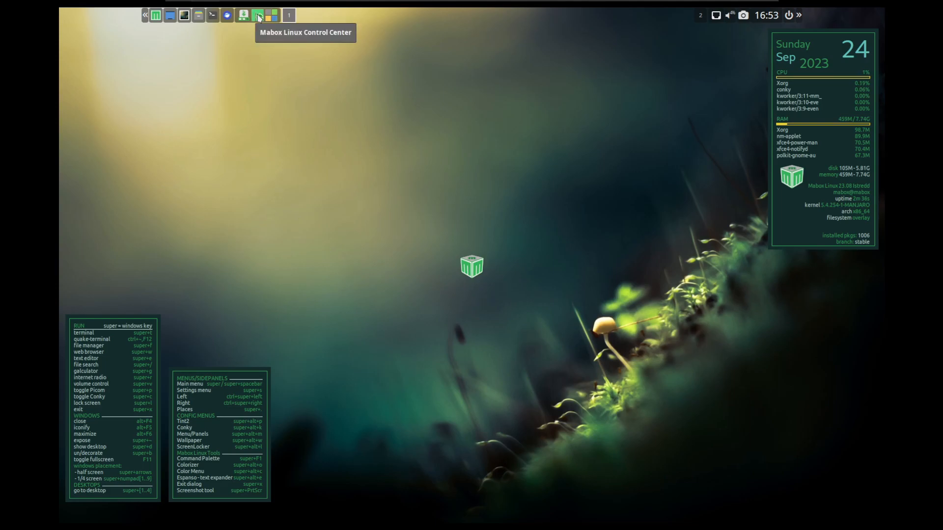
mouse_move(598, 391)
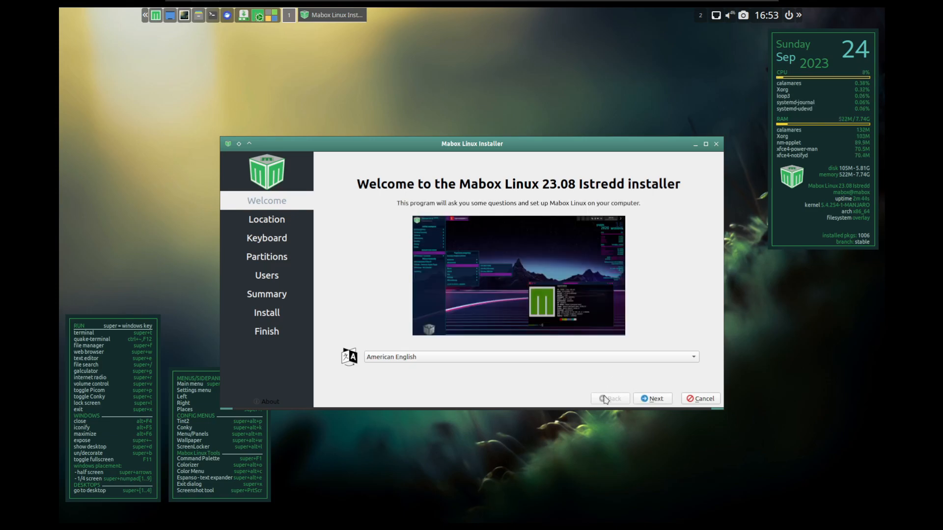
- Accept the welcome step, Los Angeles location and erase-whole-disk partitioning
click(652, 399)
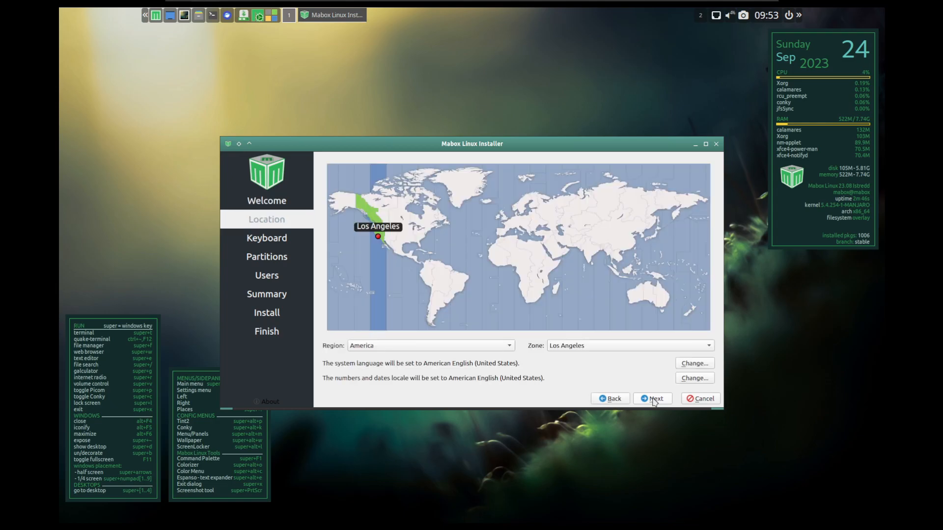
click(656, 398)
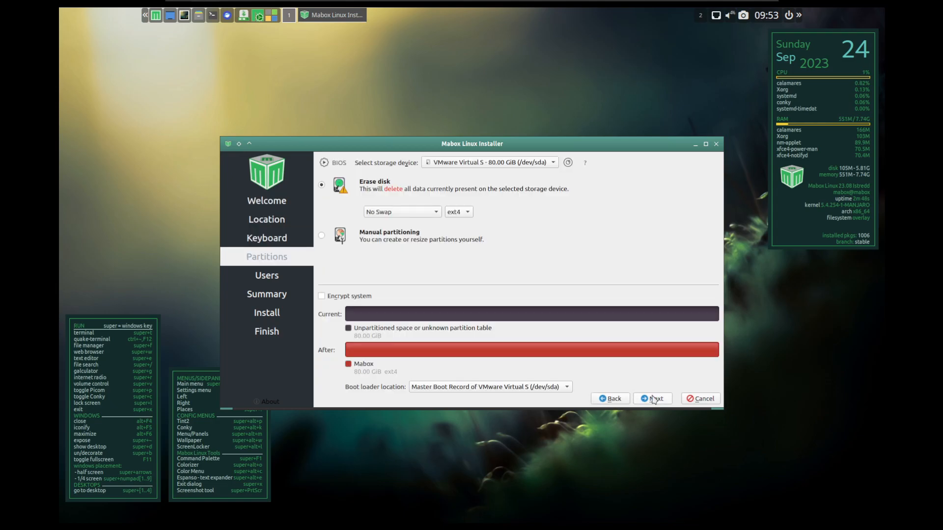
click(656, 399)
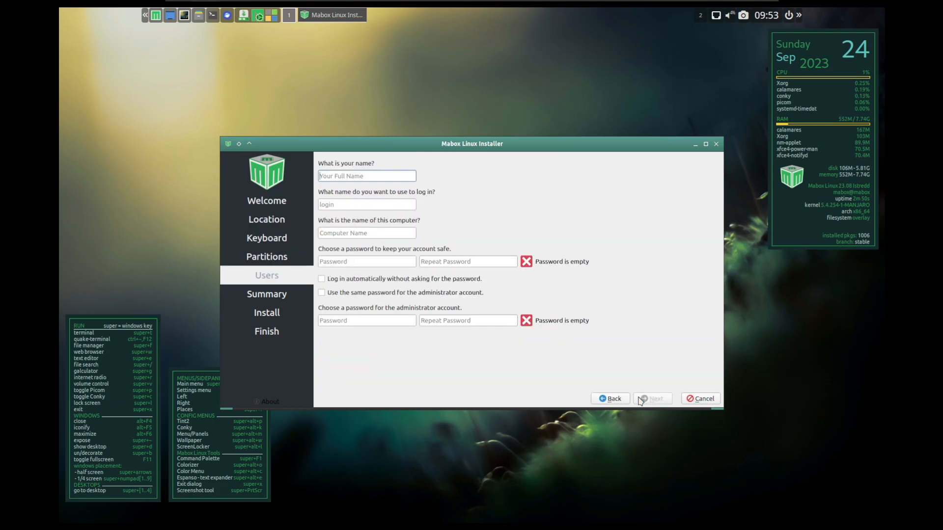
text(gosh)
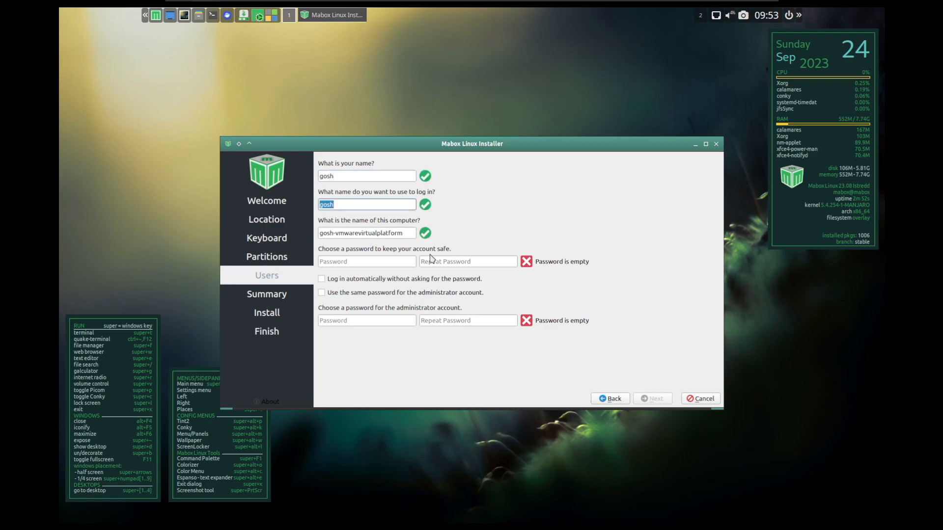
text(maboxvm)
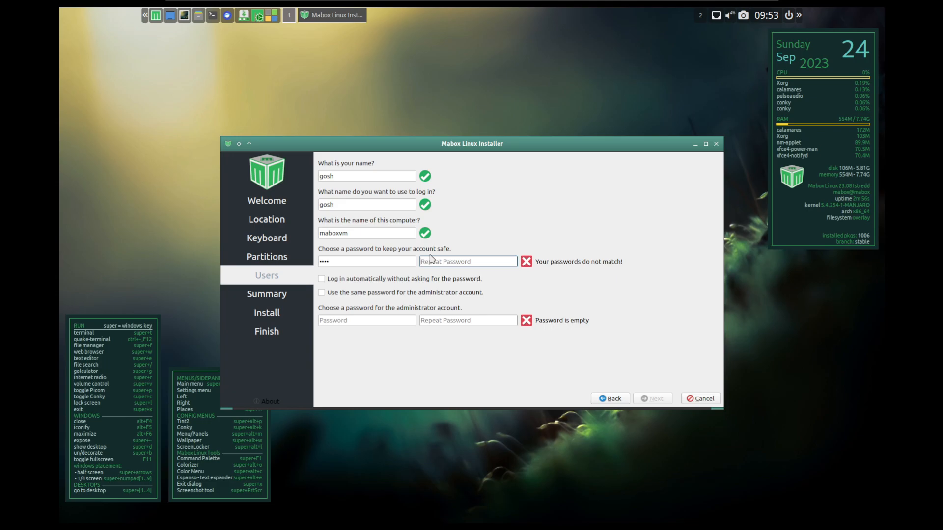
click(321, 293)
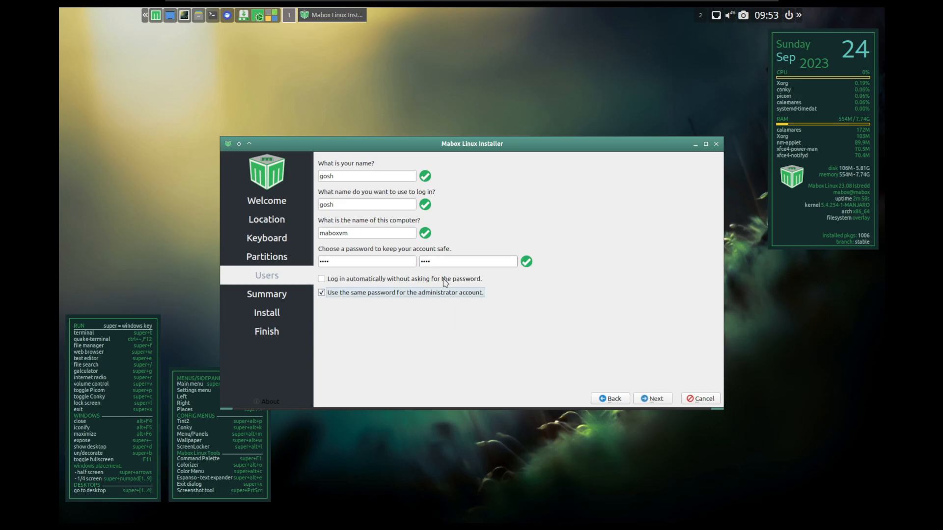
click(652, 398)
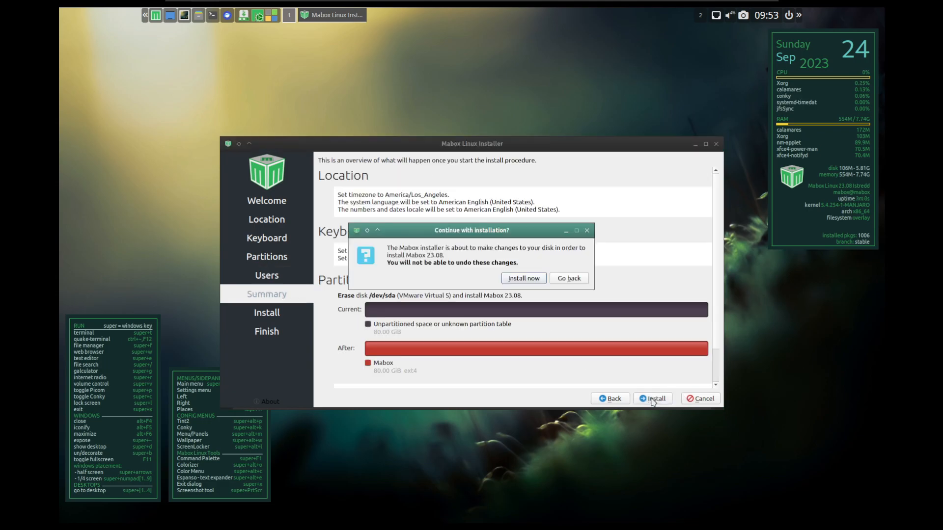
- Start the installation, choose Restart now and finish to reboot into the new system
click(523, 278)
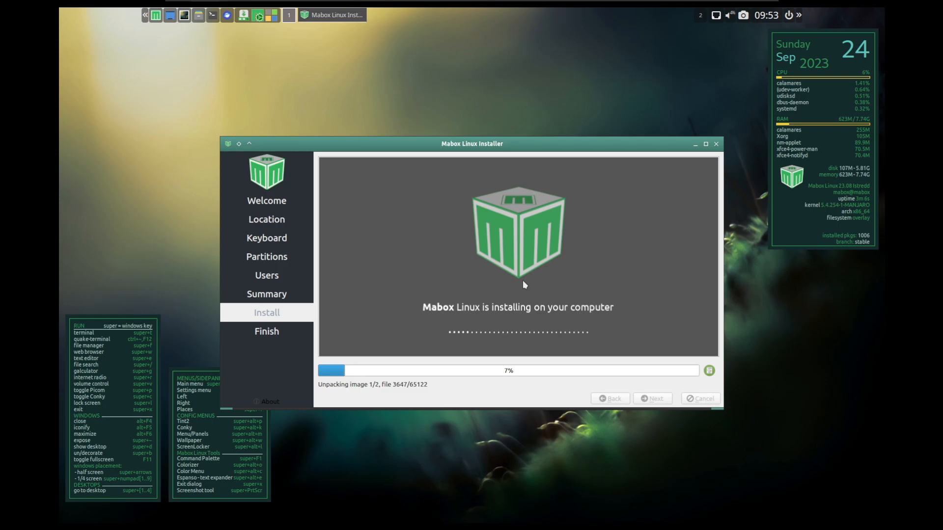
mouse_move(114, 143)
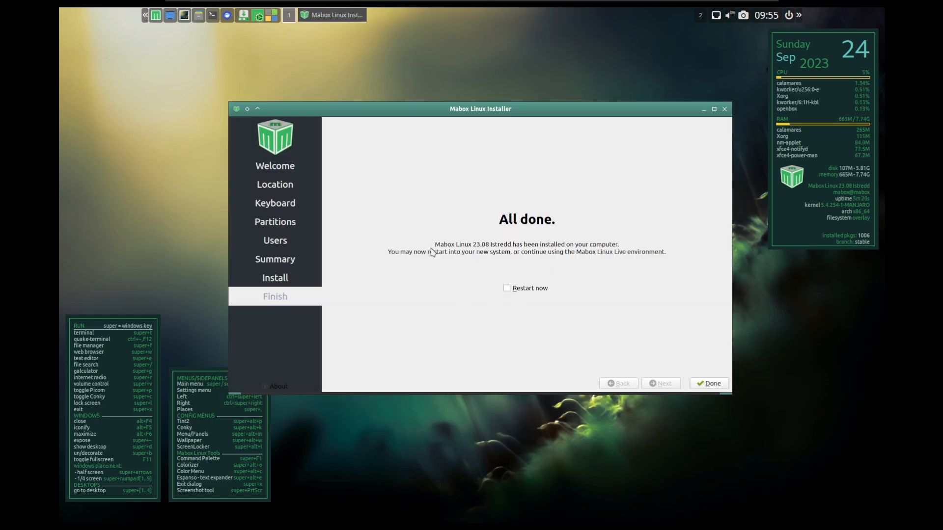
click(507, 289)
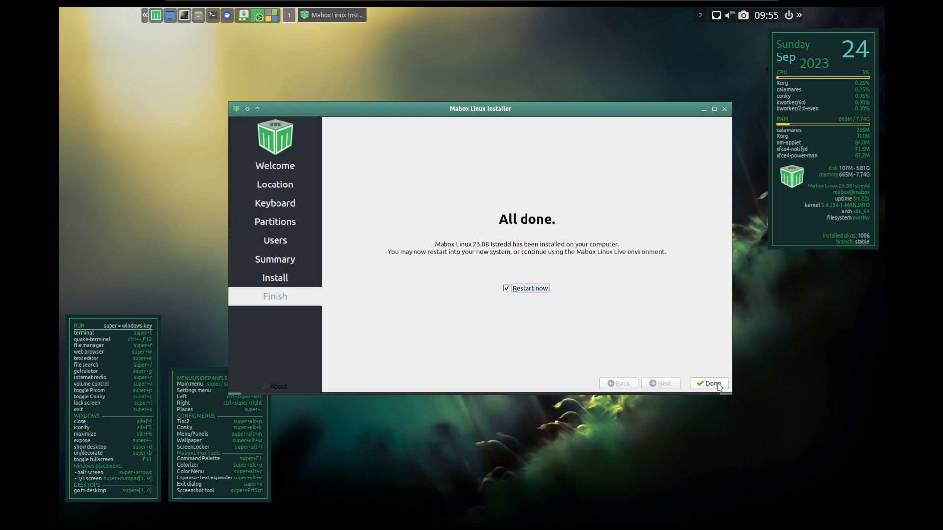
click(712, 383)
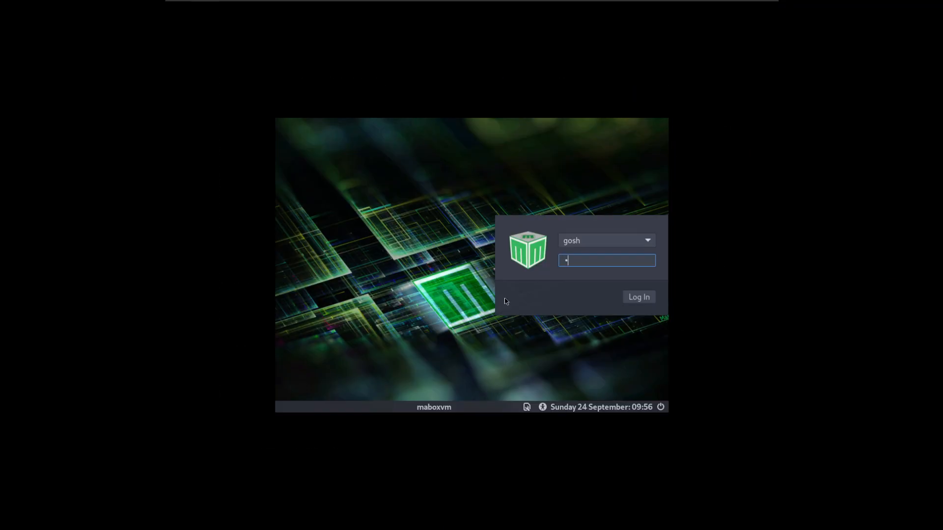
- Log in as gosh and start 'Update system' from the Welcome to Mabox window
click(639, 297)
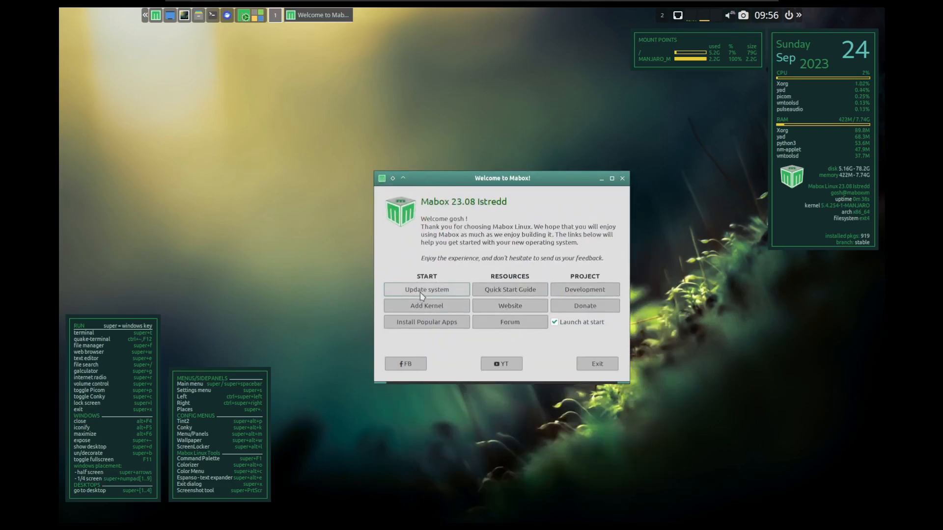
click(426, 288)
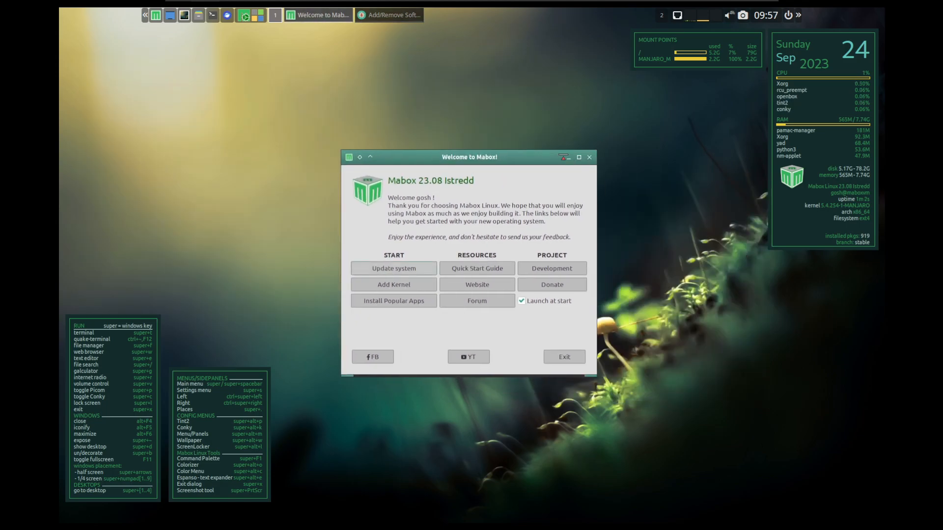
click(589, 157)
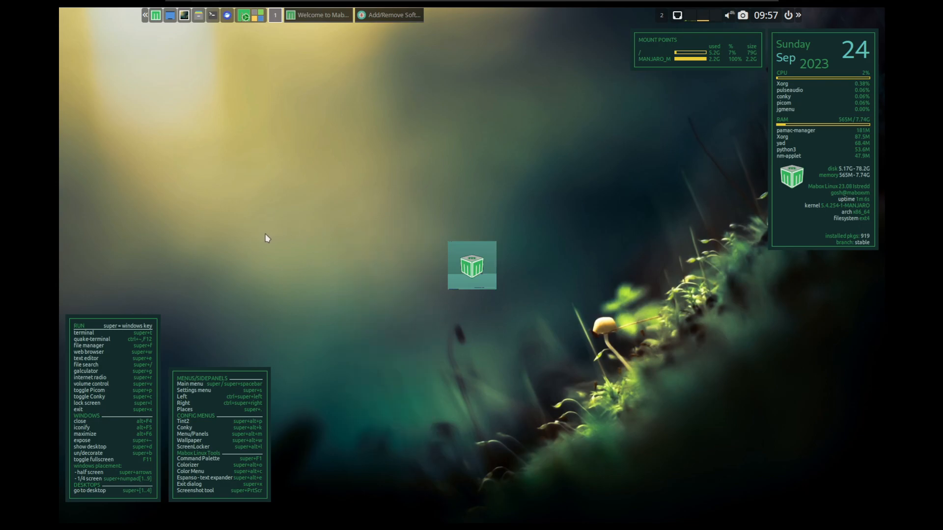
mouse_move(812, 258)
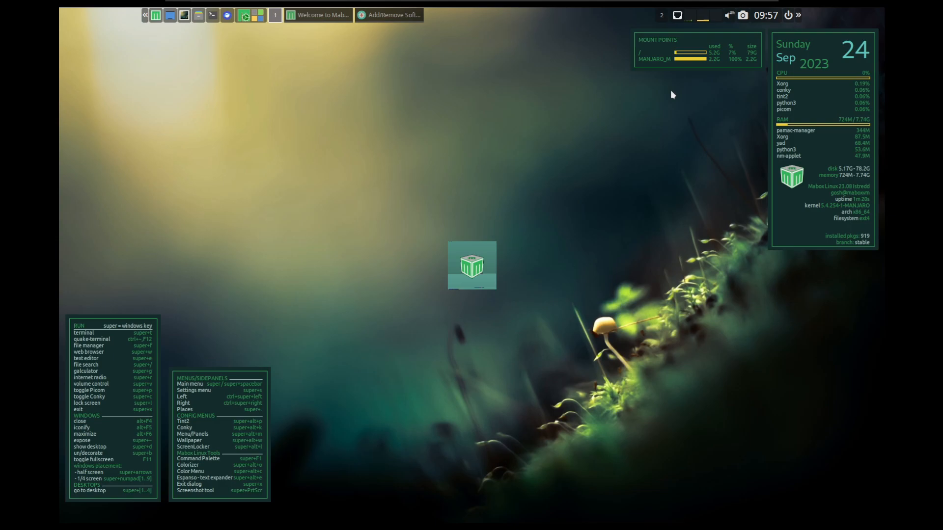
mouse_move(766, 194)
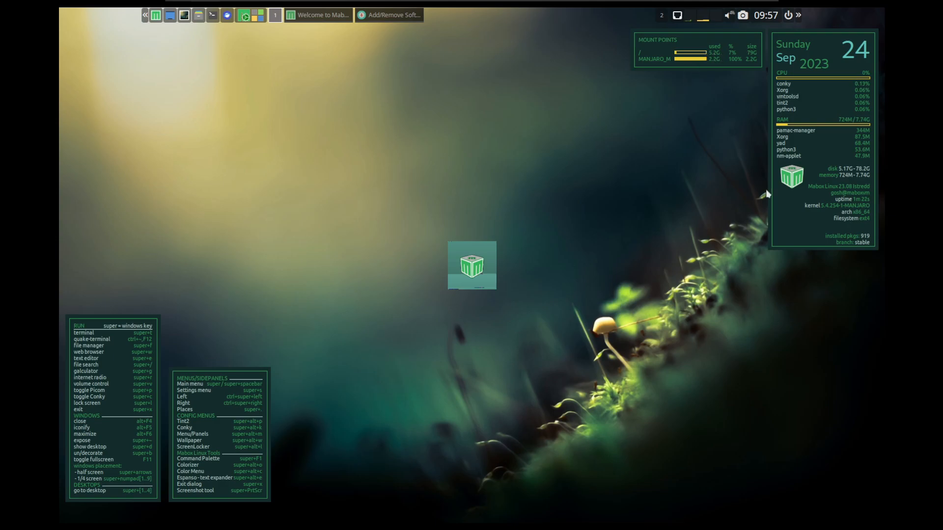
mouse_move(780, 207)
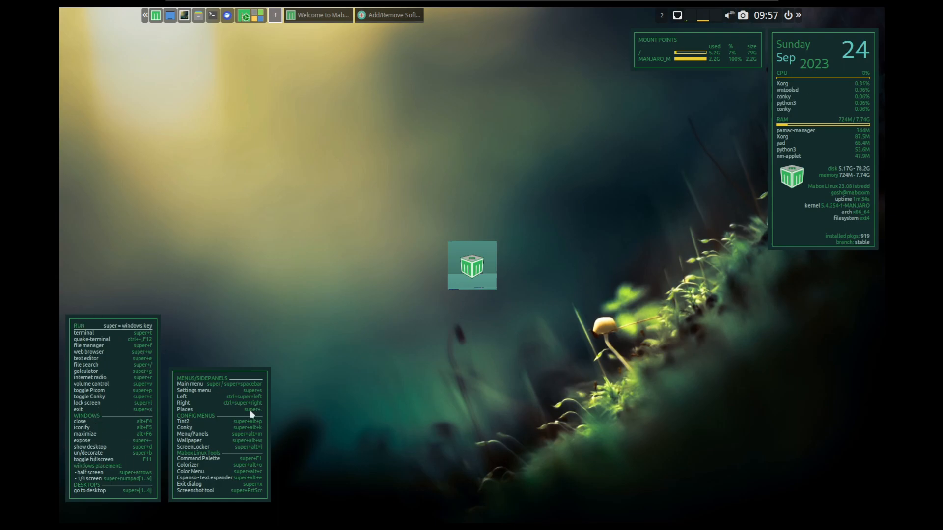
mouse_move(186, 434)
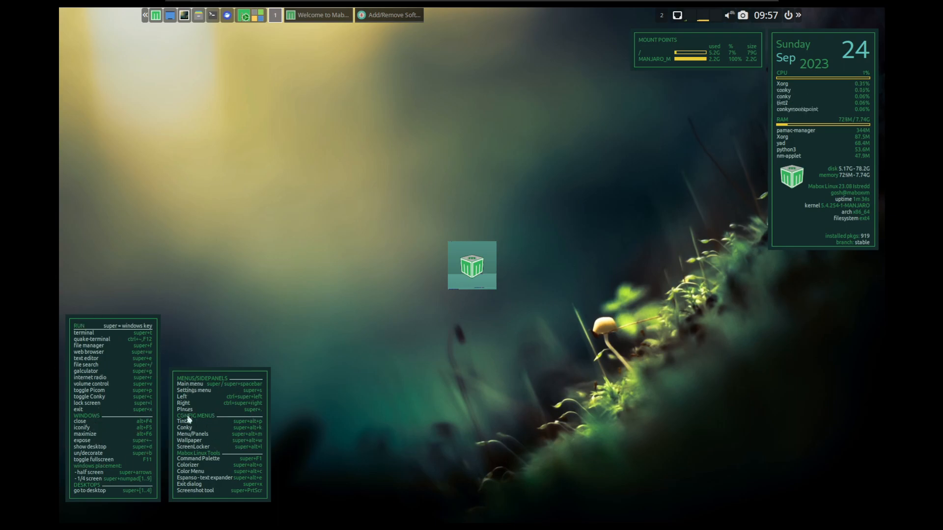
mouse_move(355, 340)
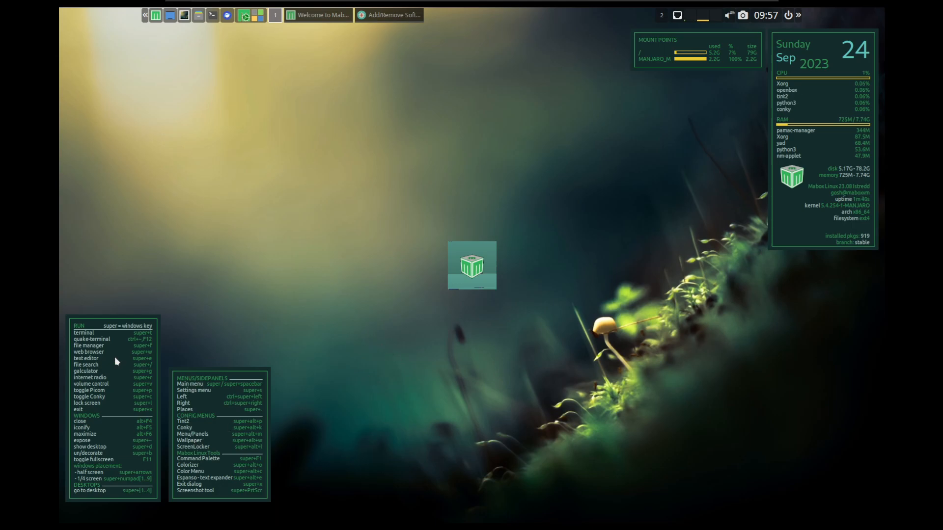
mouse_move(345, 302)
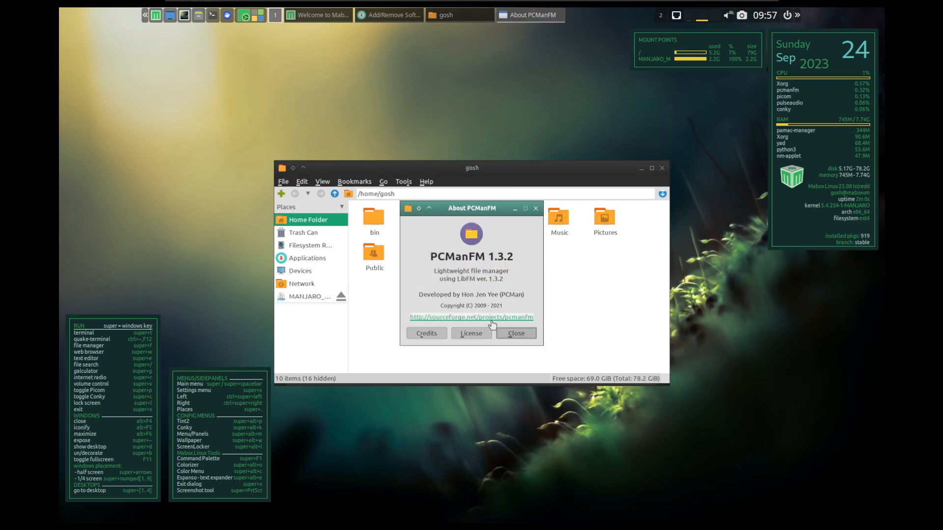
- Close PCManFM, view Geany 1.38's About dialog, then close Geany and Firefox
click(516, 334)
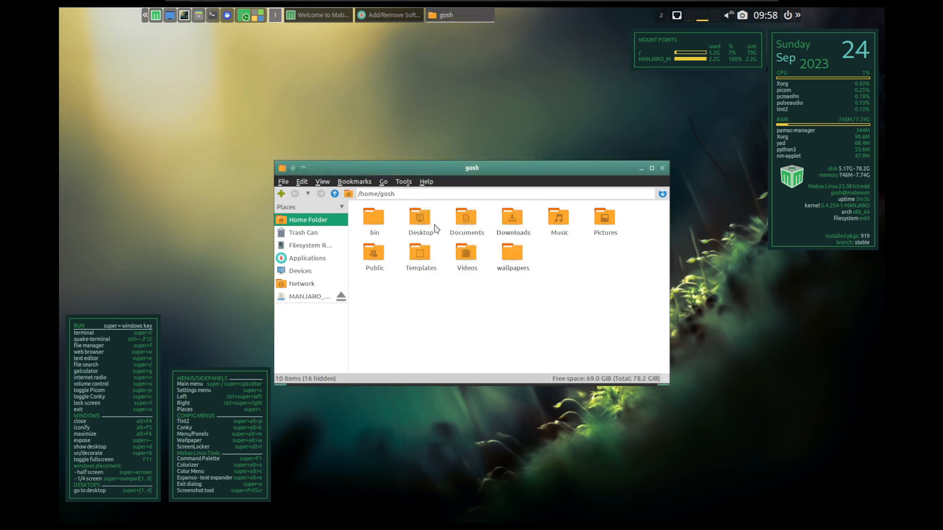
double_click(421, 215)
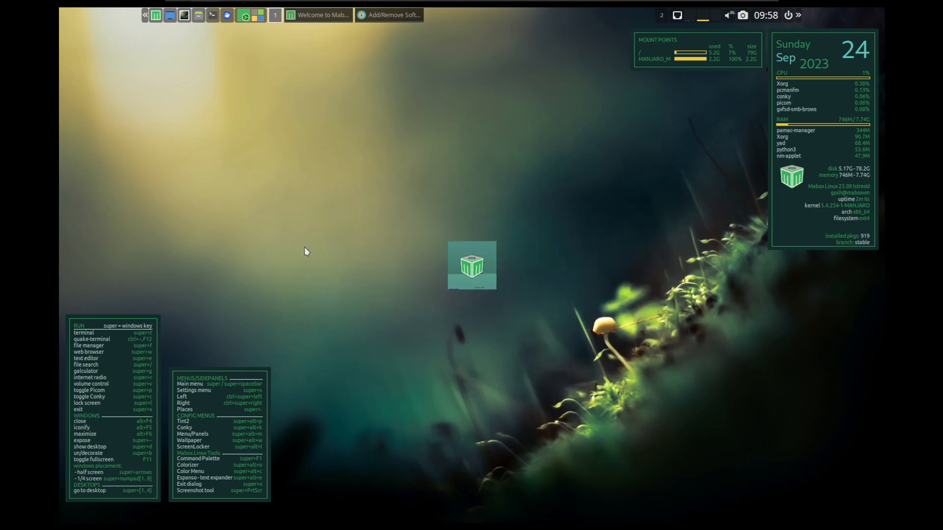
mouse_move(302, 275)
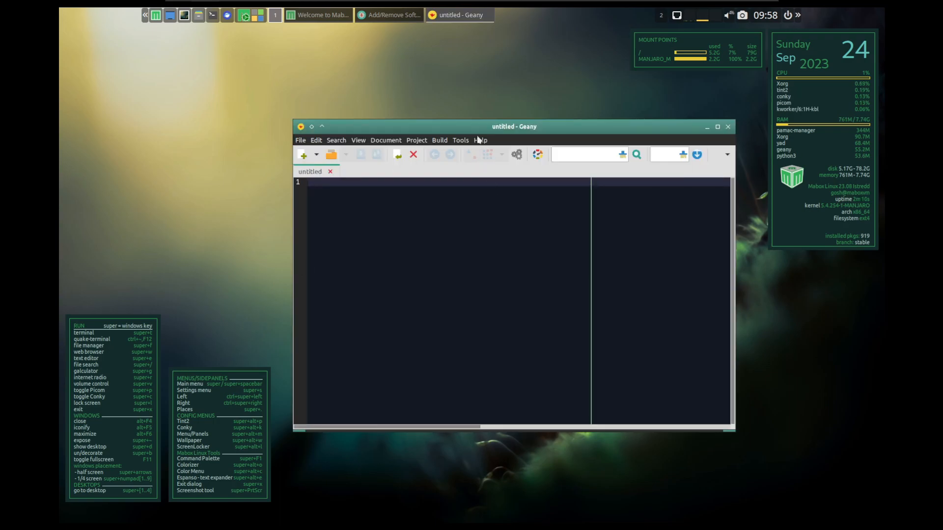
click(480, 139)
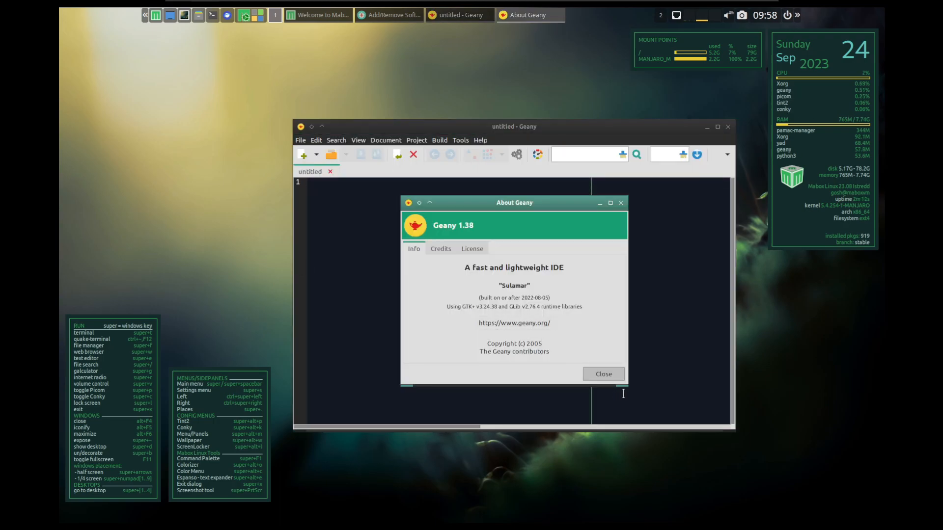
click(603, 373)
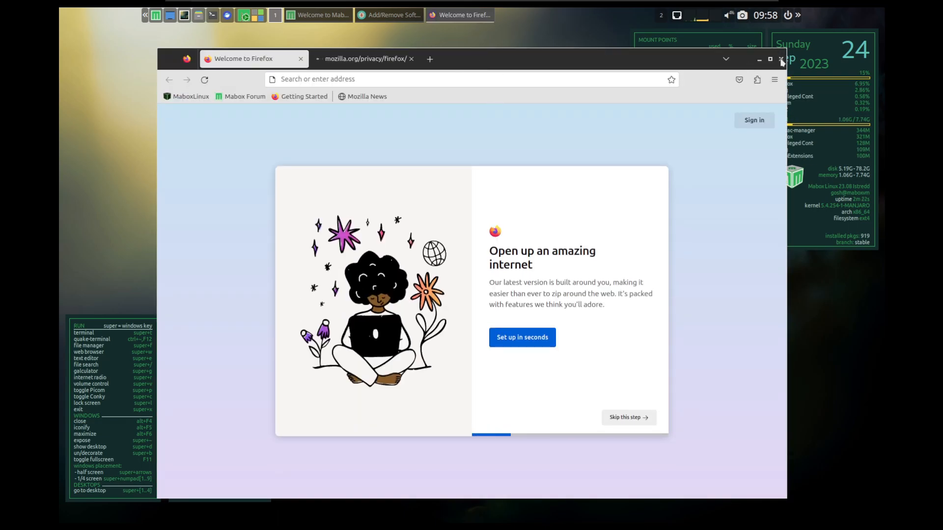
click(781, 59)
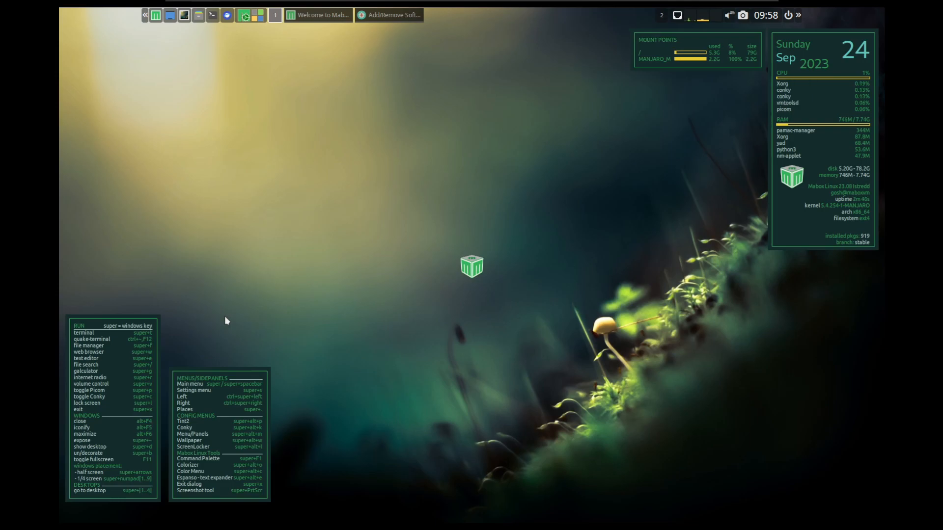
mouse_move(156, 464)
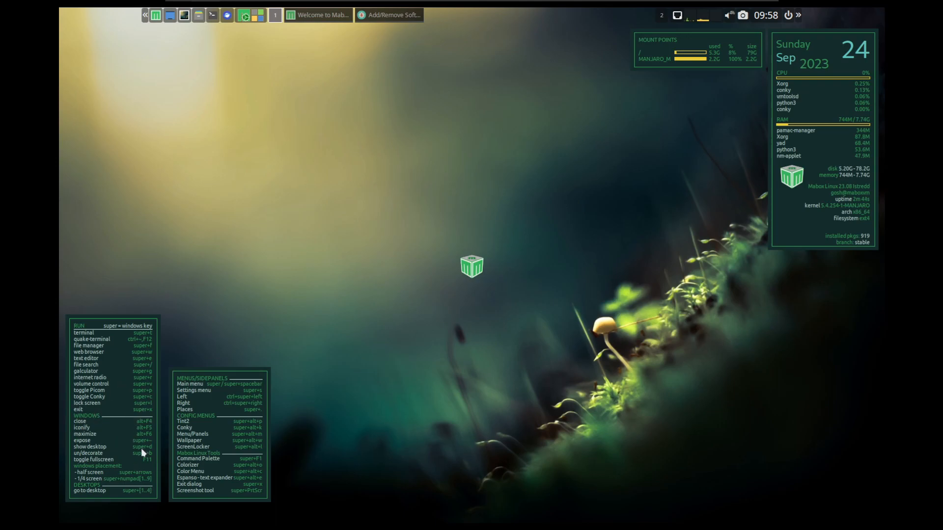
mouse_move(246, 443)
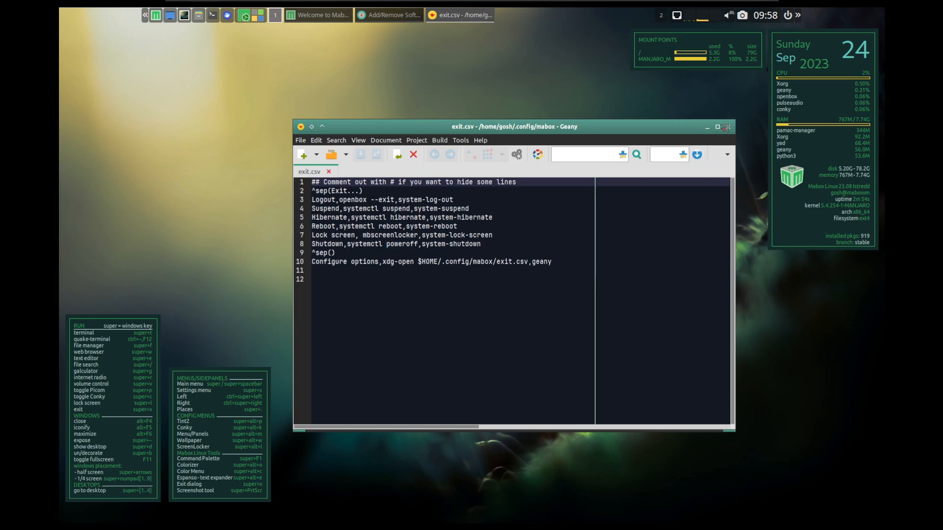
click(726, 127)
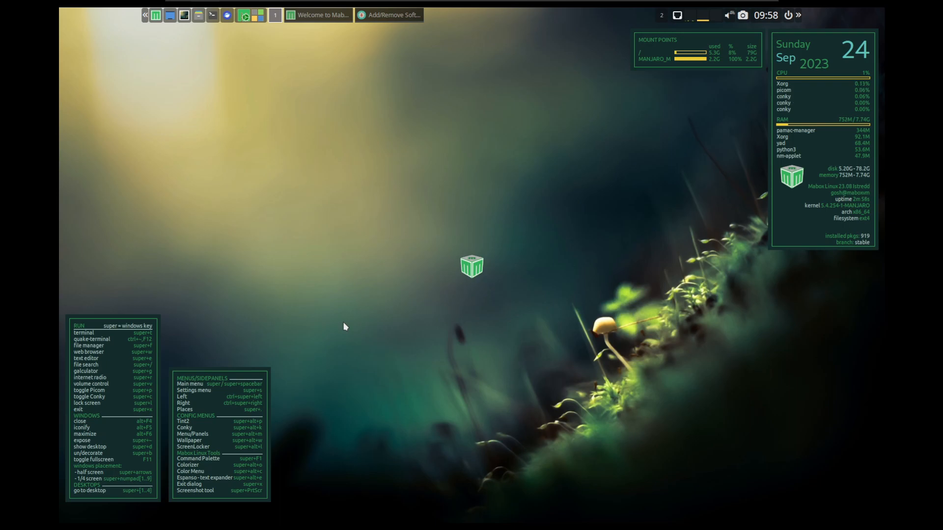
click(391, 15)
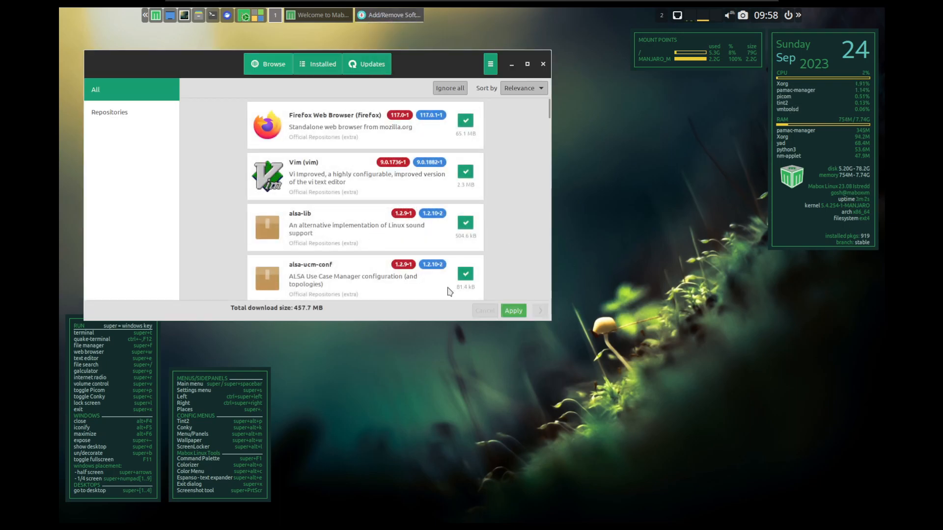
- Apply all pending updates in Pamac, authenticate, show details and approve the transaction summary
scroll(down, 3)
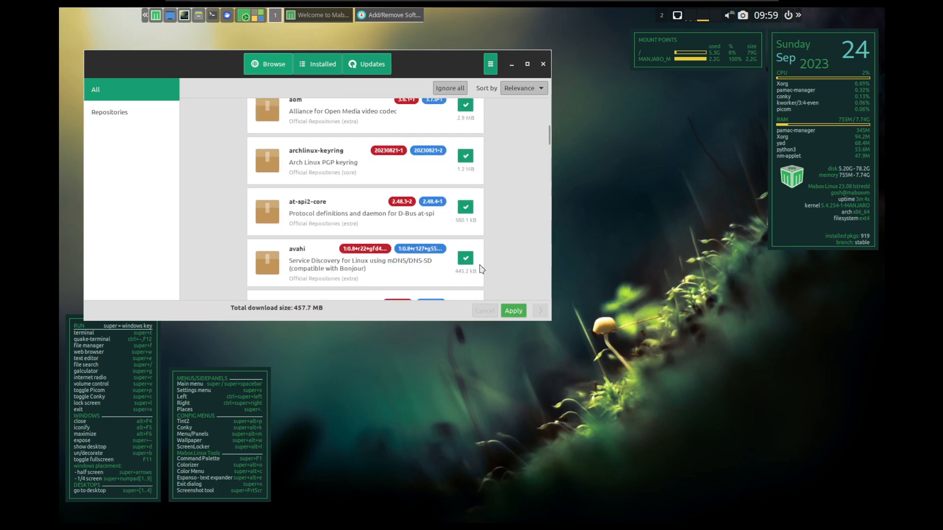
click(512, 310)
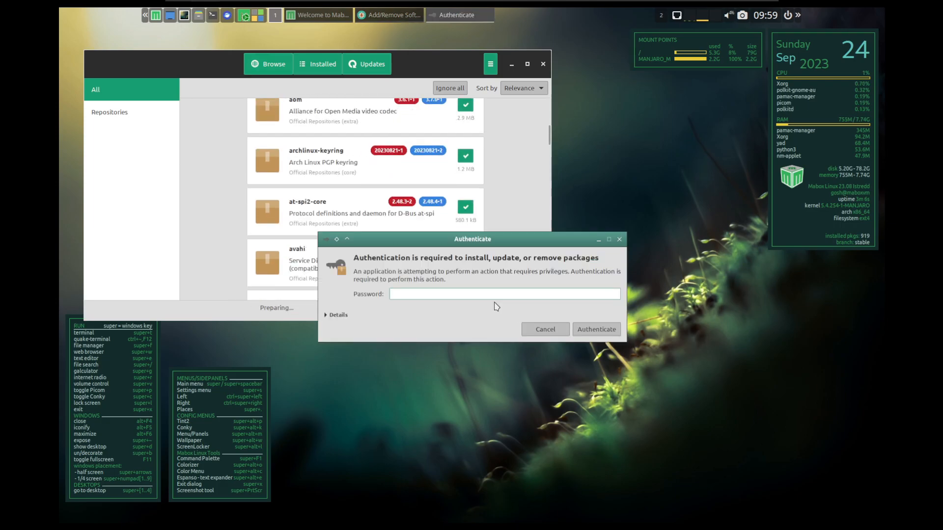
click(596, 328)
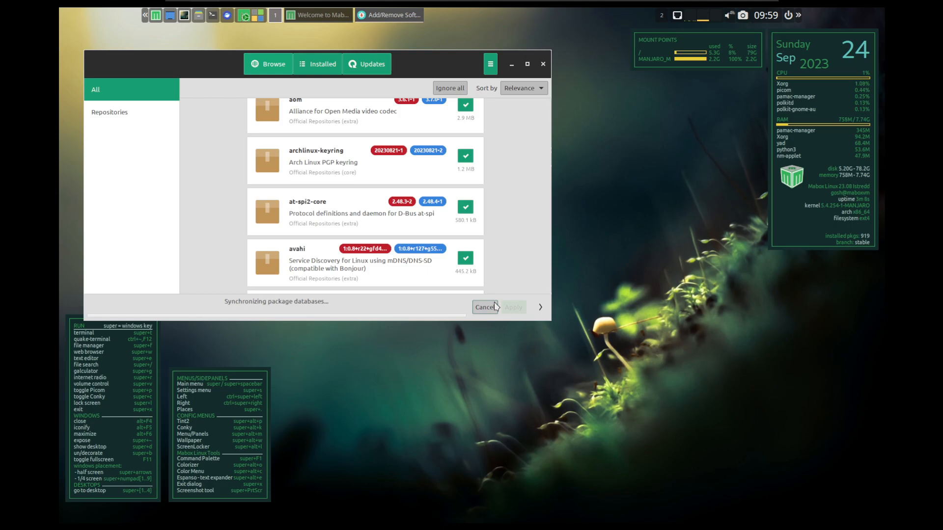
click(540, 308)
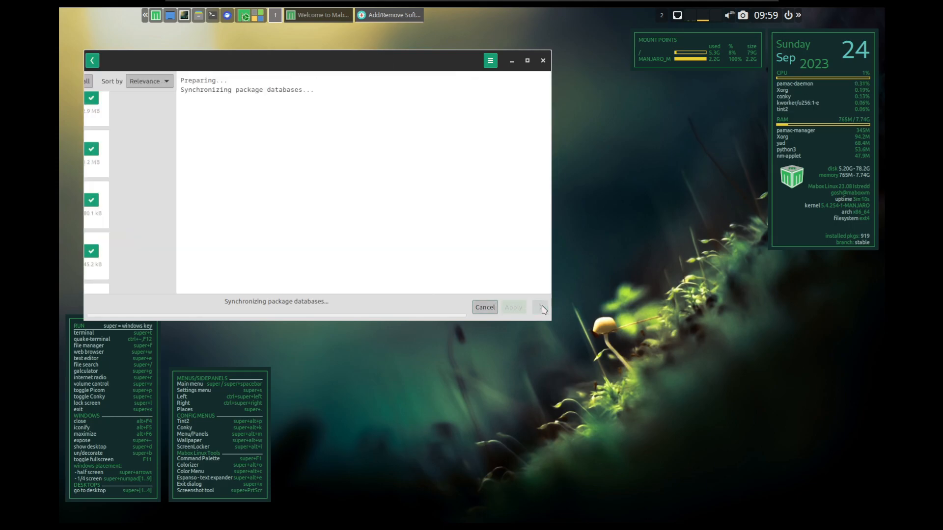
click(542, 307)
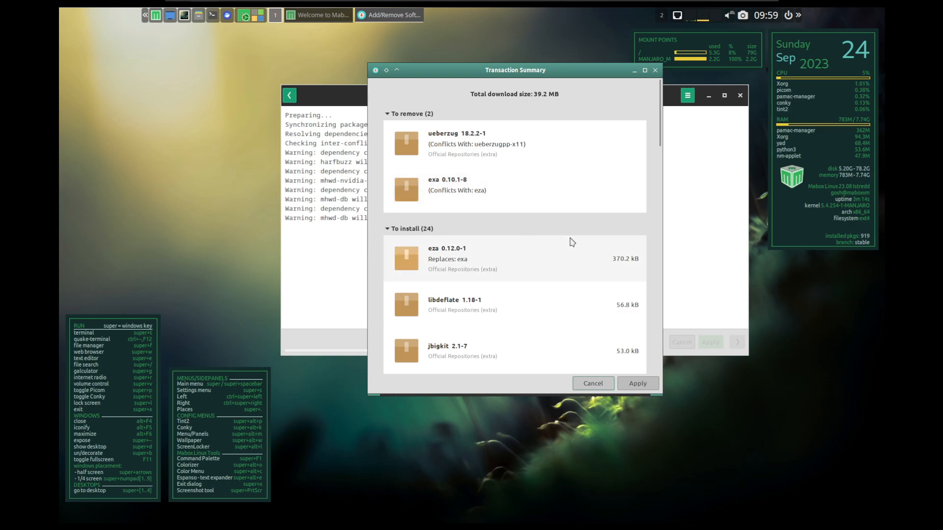
mouse_move(518, 288)
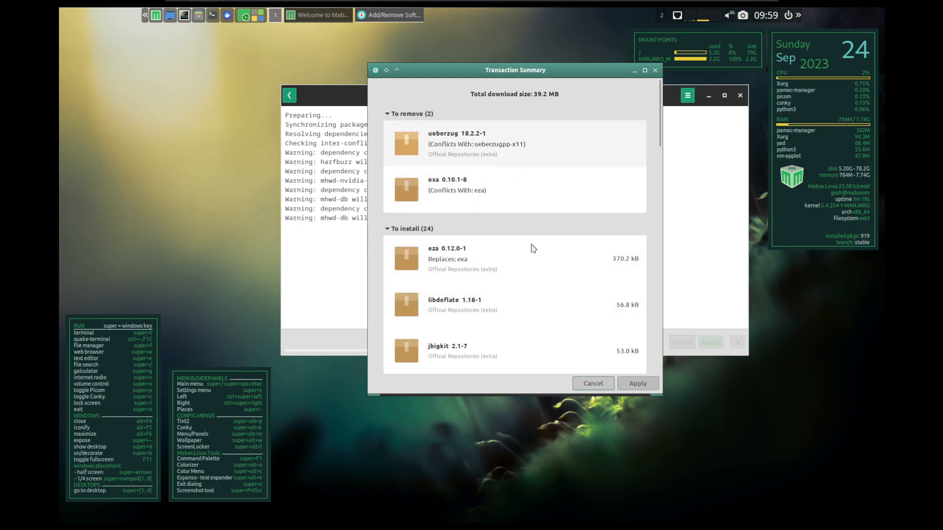
click(638, 383)
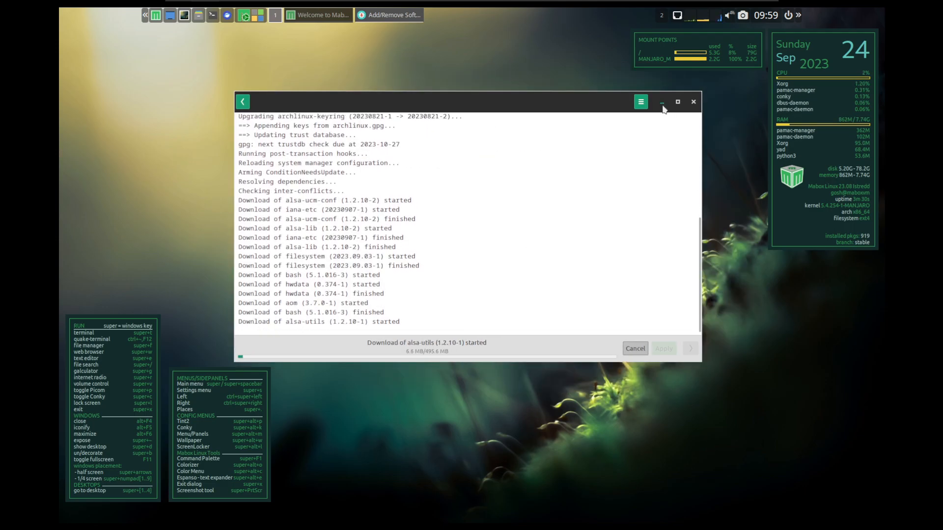
- Minimize the update window and view the system information overview from the main menu
click(662, 101)
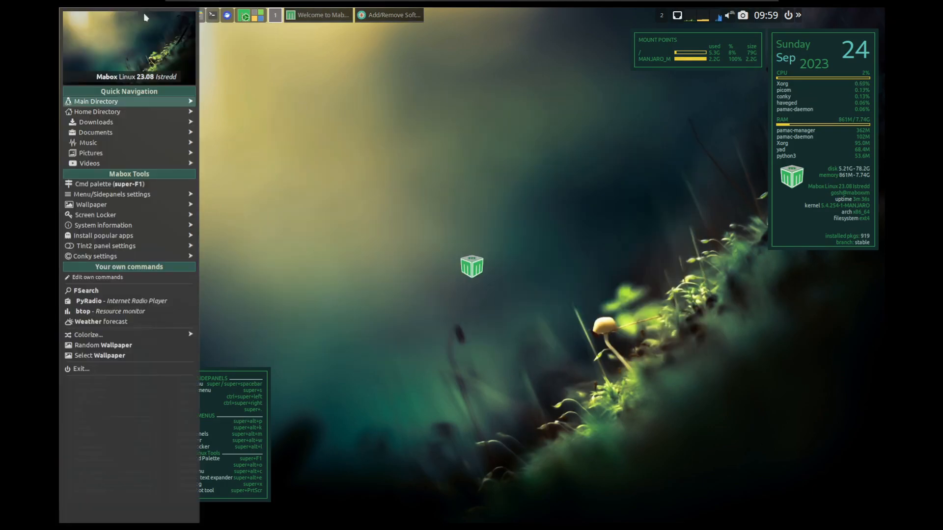
mouse_move(149, 187)
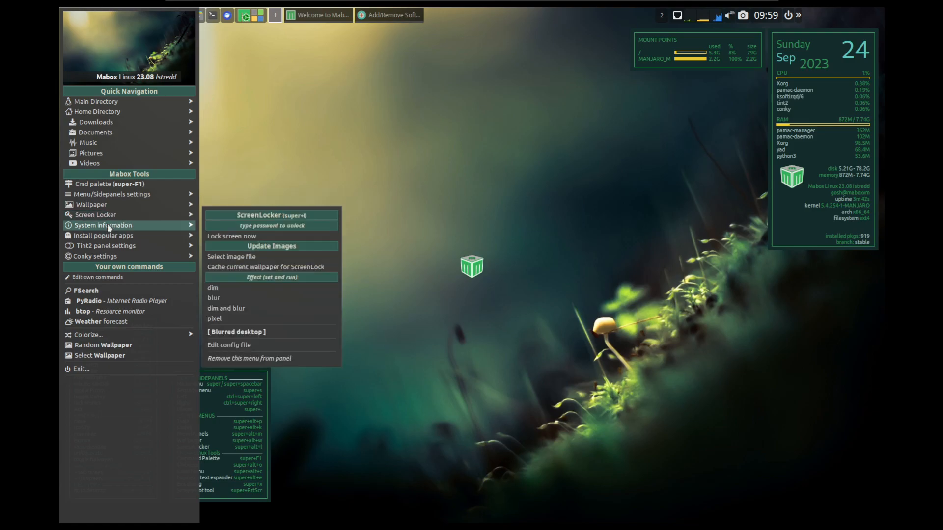
click(103, 224)
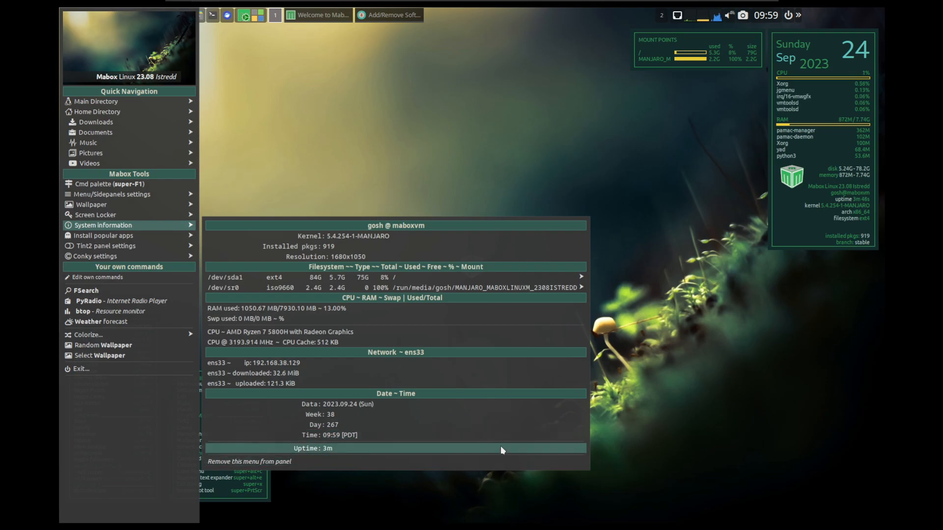
mouse_move(467, 334)
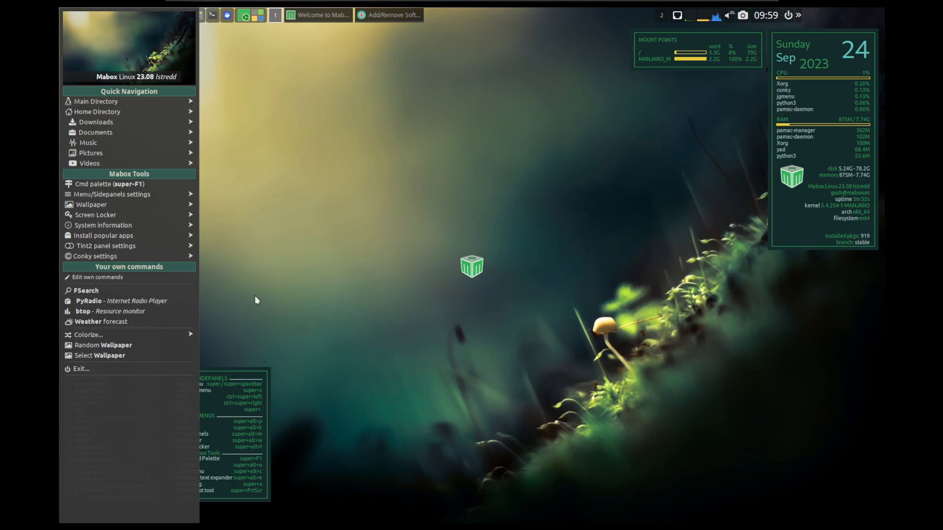
click(104, 225)
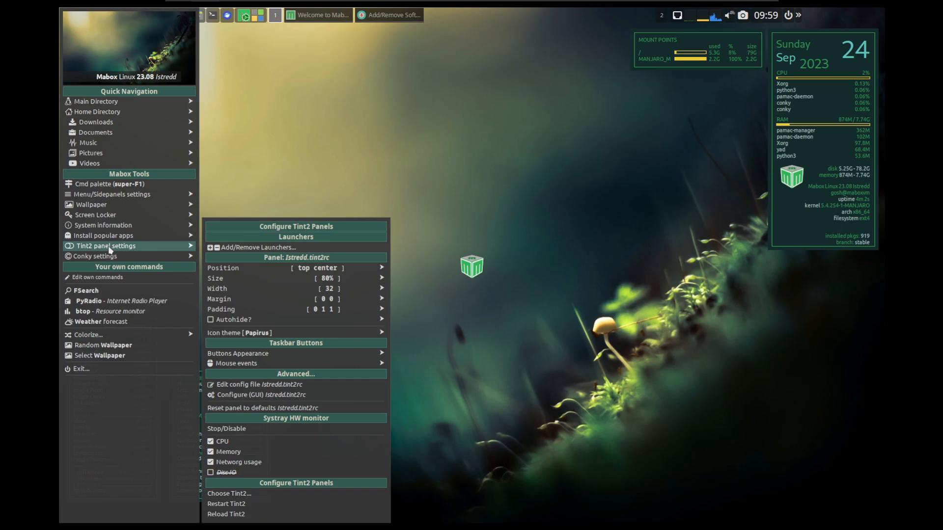
- Browse Mabox Tools to the Conky submenu and the Menu/Sidepanels settings
click(94, 256)
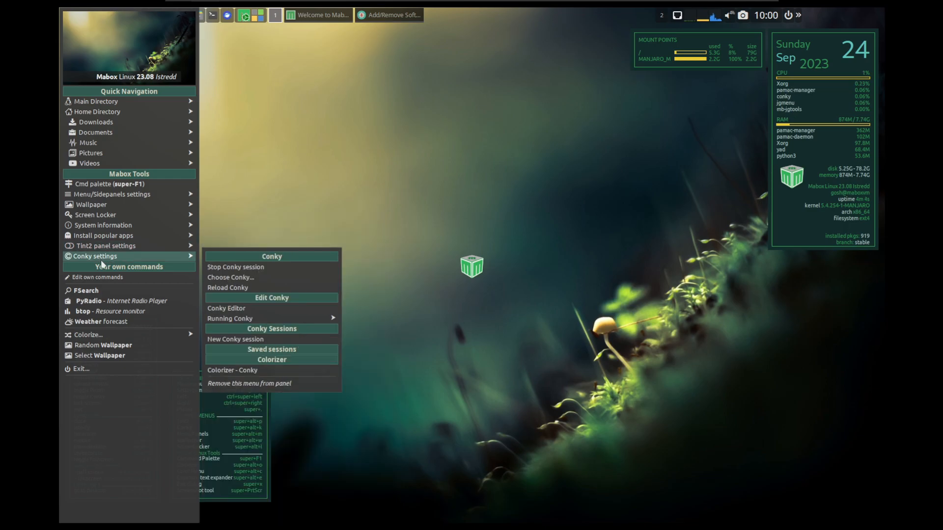
mouse_move(147, 147)
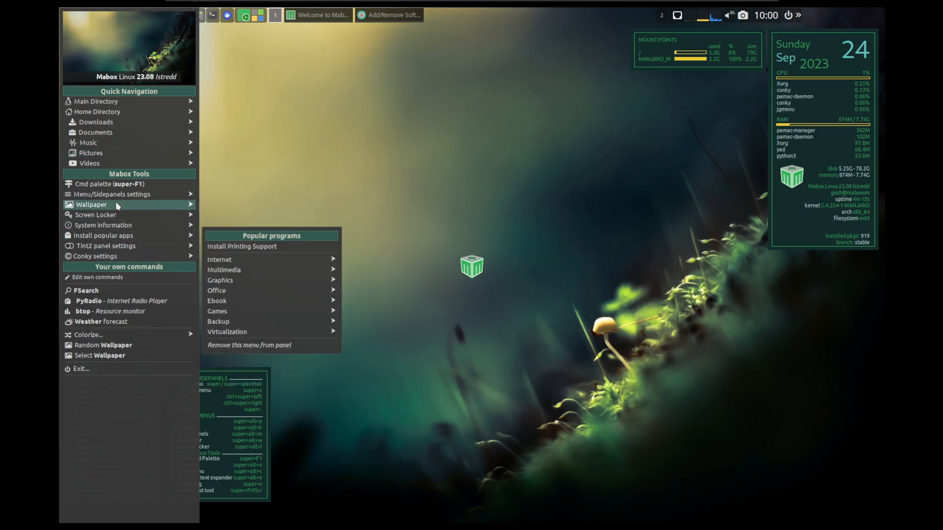
click(112, 193)
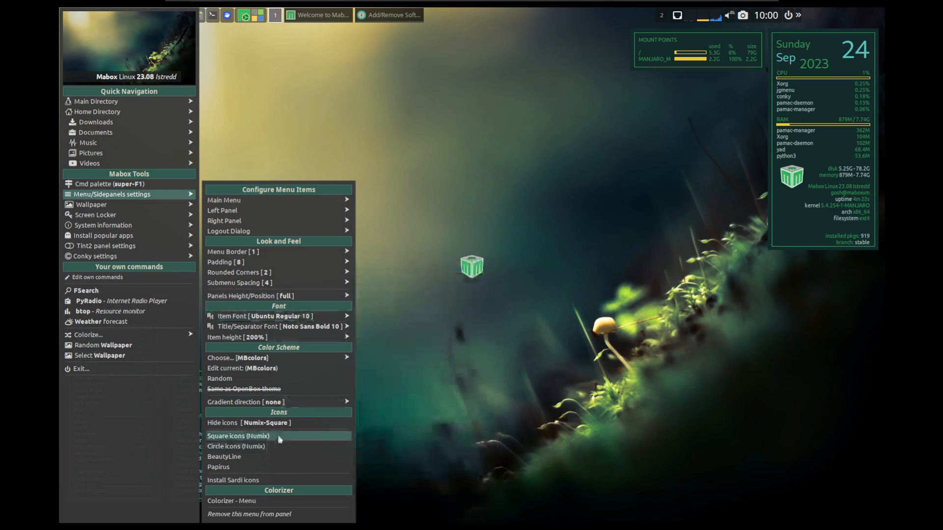
mouse_move(316, 508)
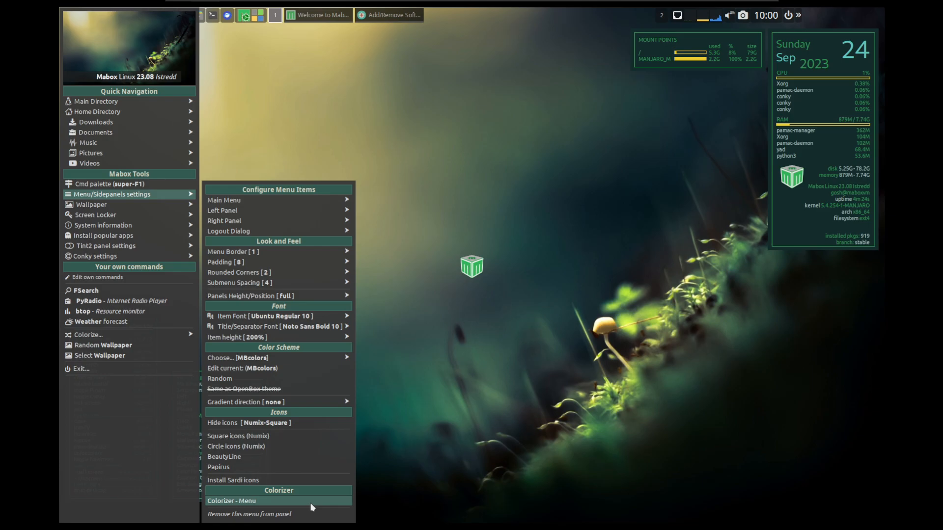
- Browse the menu Colorizer's predefined gradients, then return to the main menu's Wallpaper options
click(236, 501)
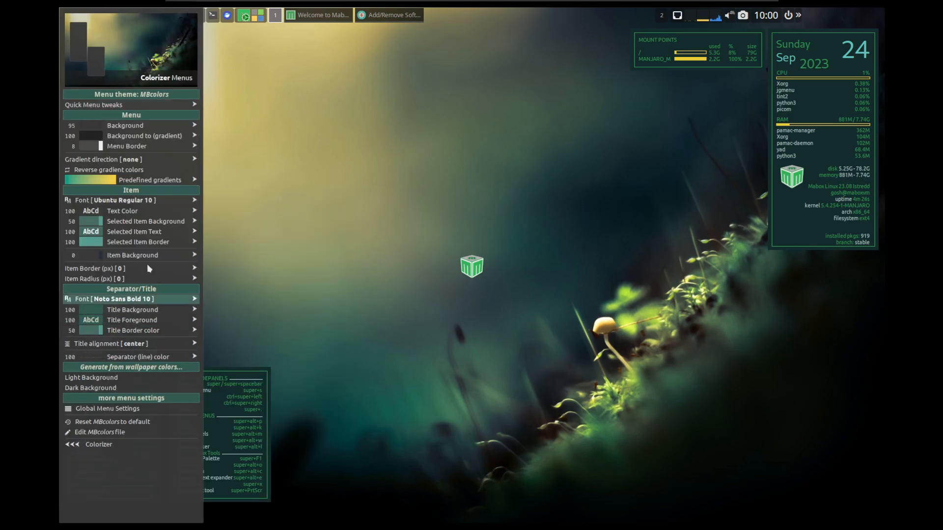
click(150, 180)
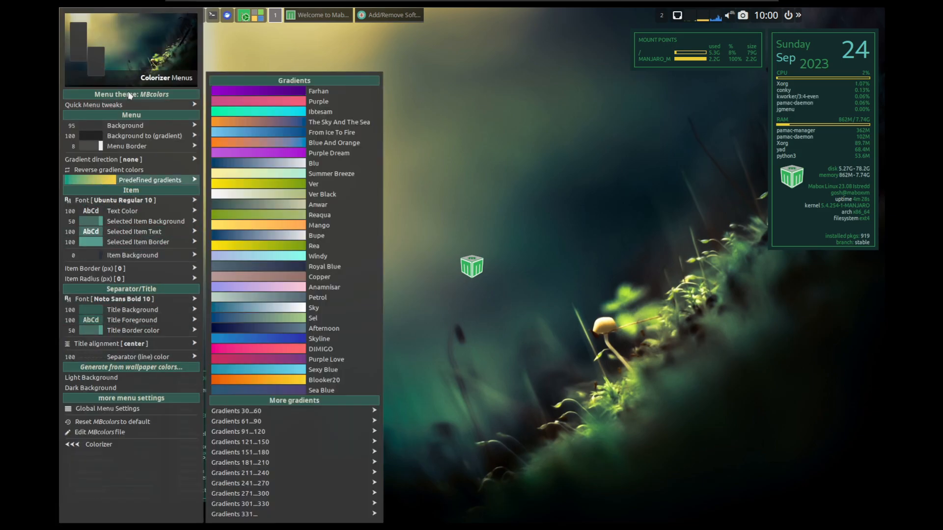
click(255, 421)
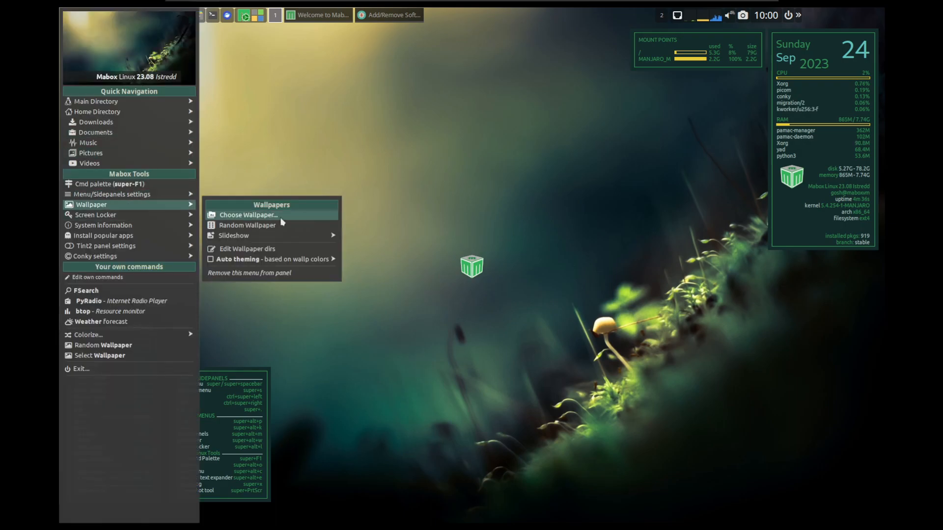
- Set the night fireworks photo as wallpaper from the wallpapers folder and close PCManFM
click(248, 215)
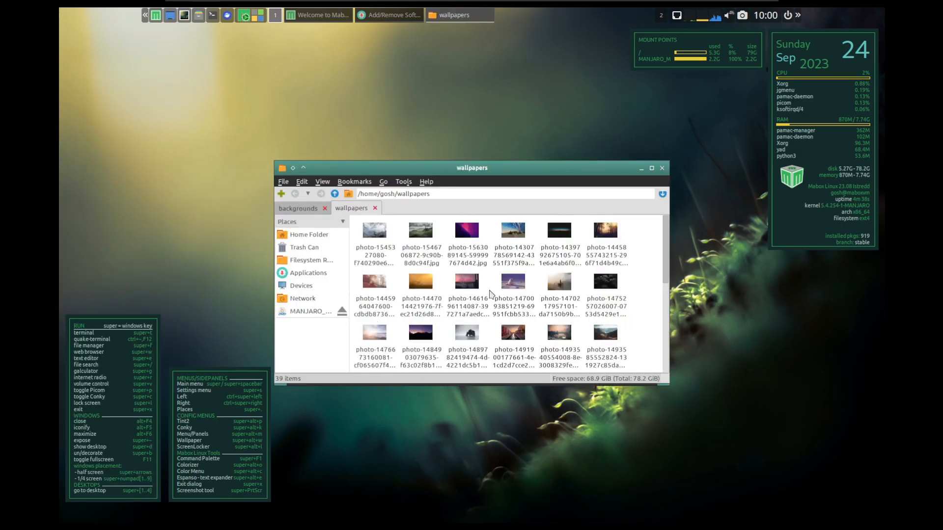
right_click(605, 281)
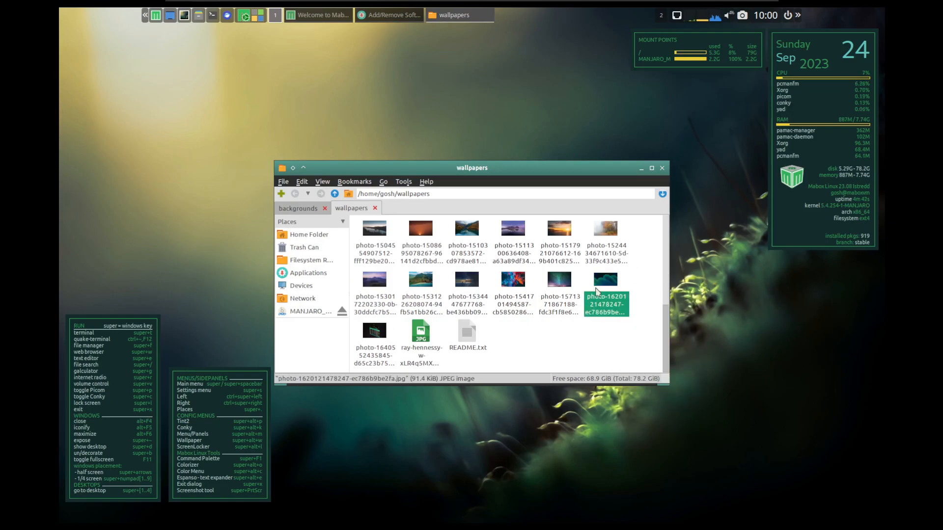
right_click(504, 296)
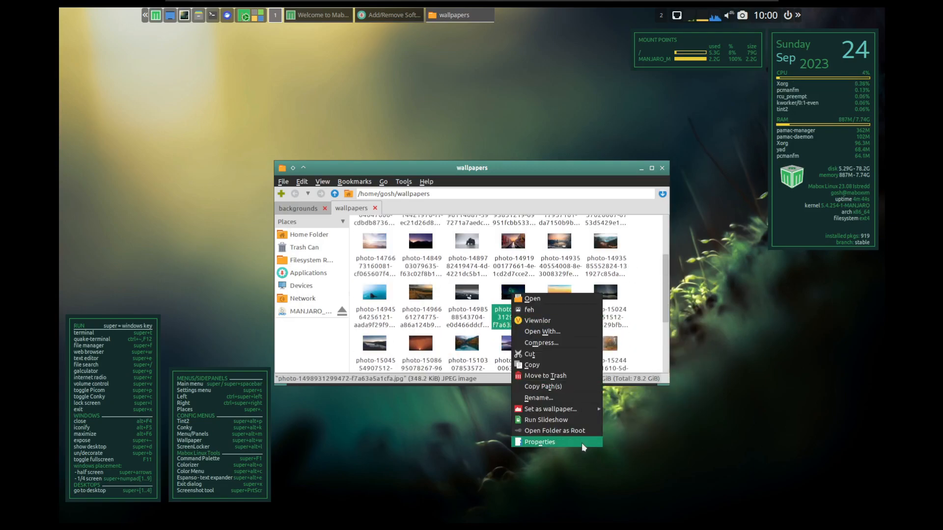
mouse_move(550, 408)
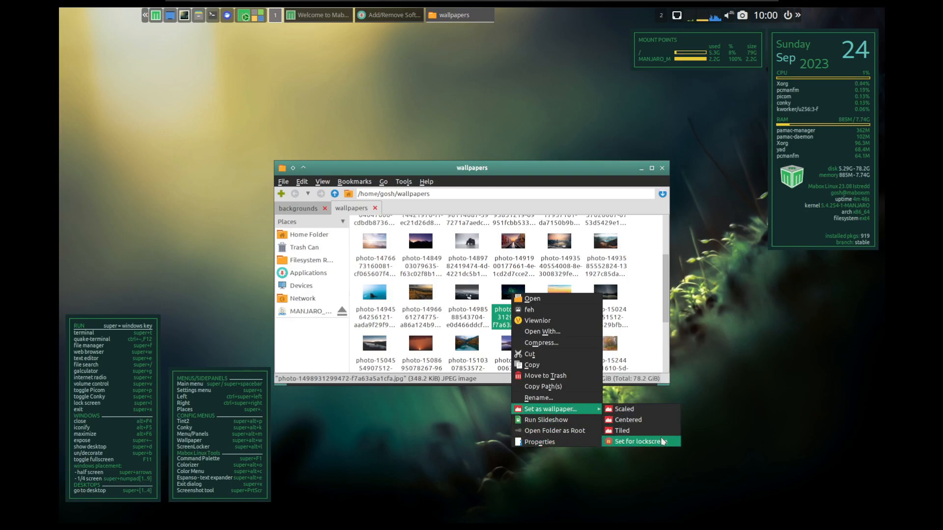
click(637, 442)
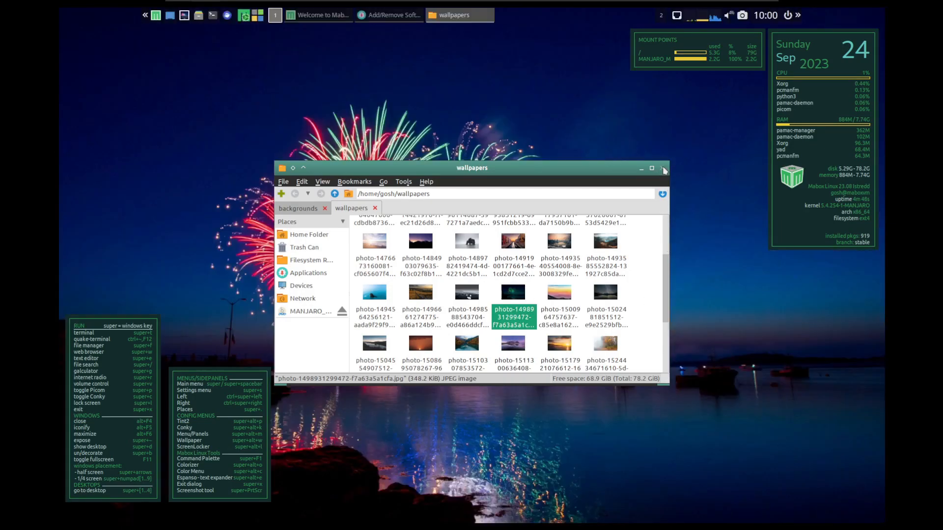
click(662, 169)
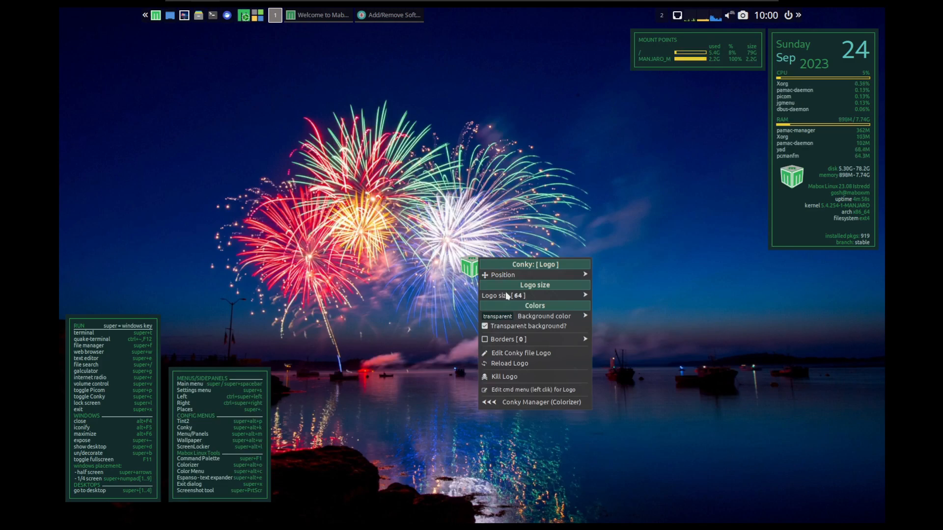
- Move the Conky cube logo to the left side, then bring up the main desktop menu
click(503, 275)
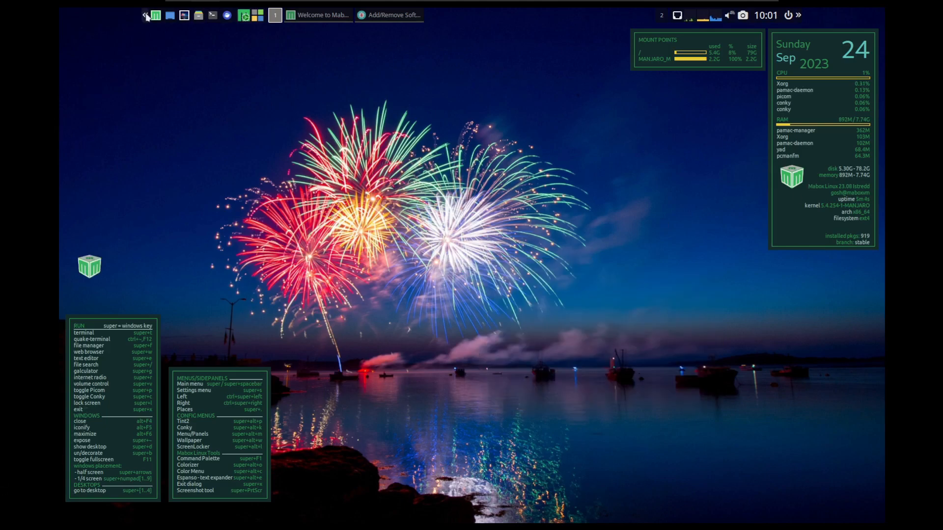
click(153, 16)
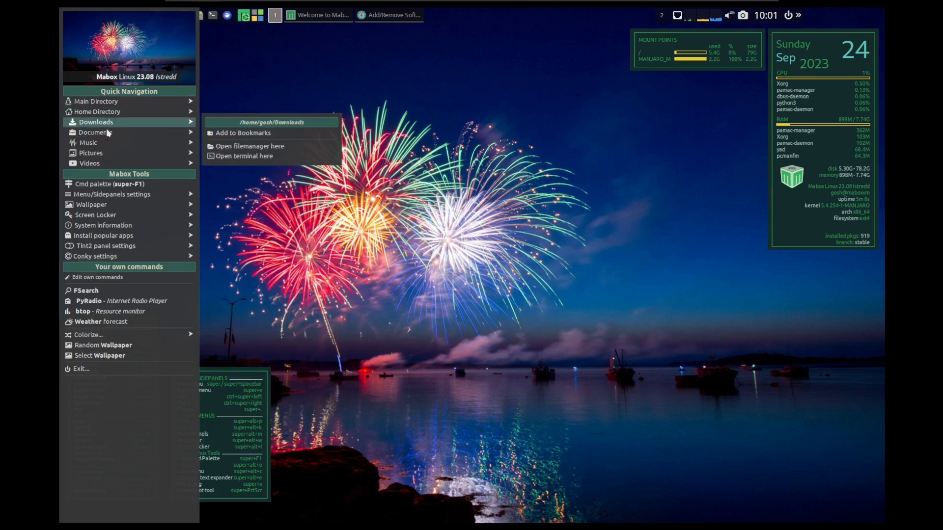
mouse_move(180, 200)
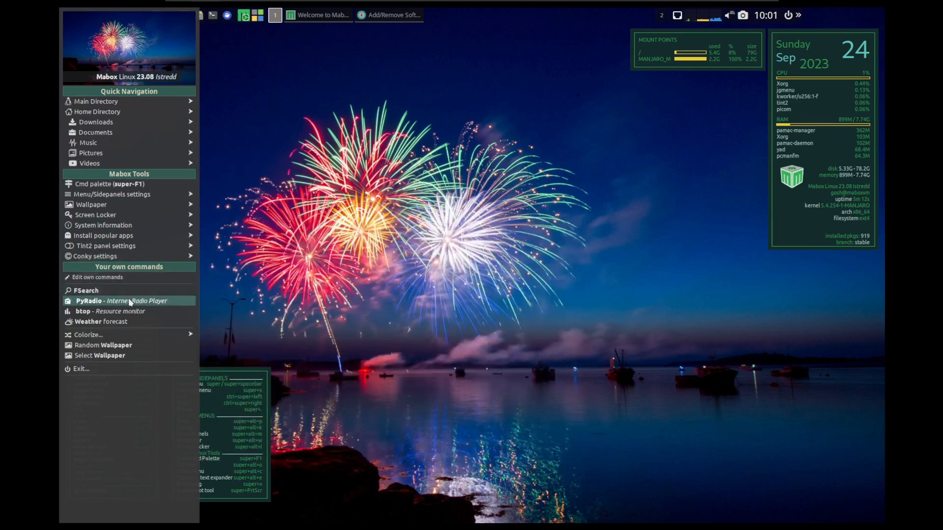
mouse_move(131, 305)
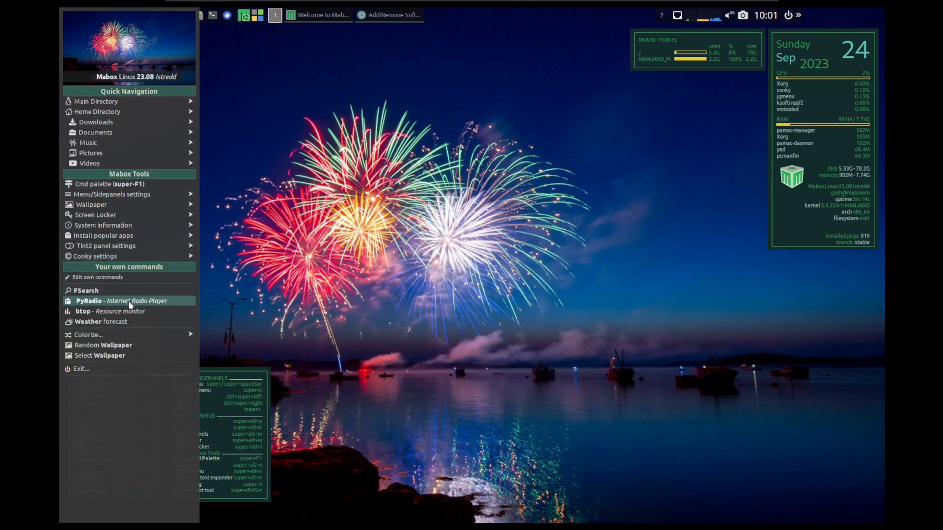
mouse_move(109, 335)
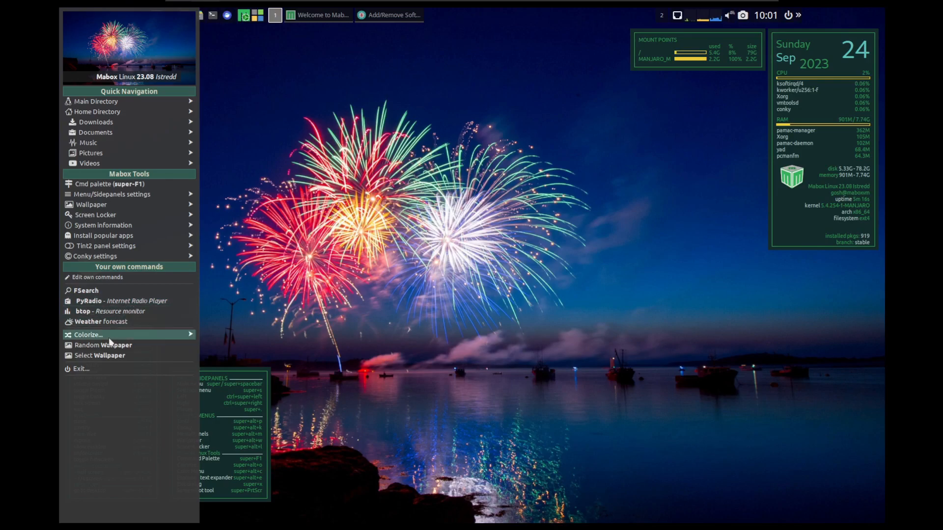
mouse_move(118, 176)
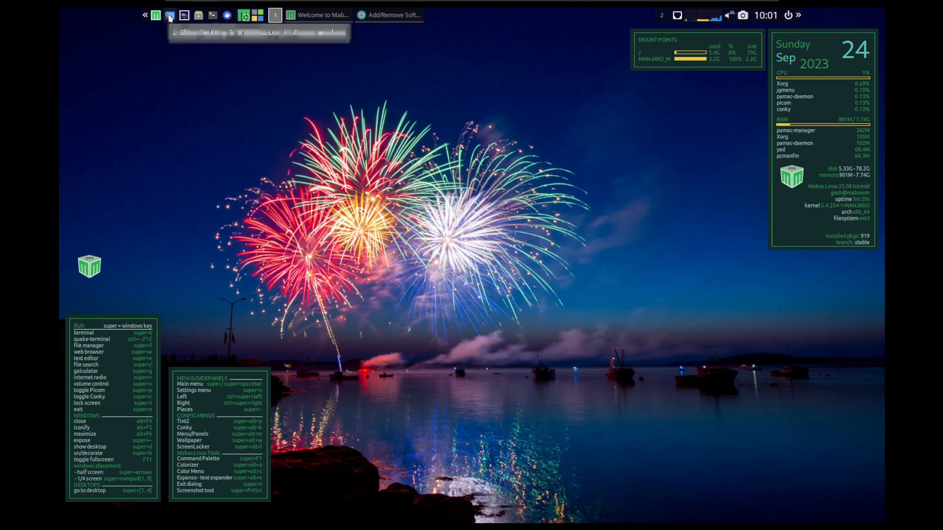
- Try the tint2 panel launchers and open a terminal window for gosh@maboxvm
click(155, 14)
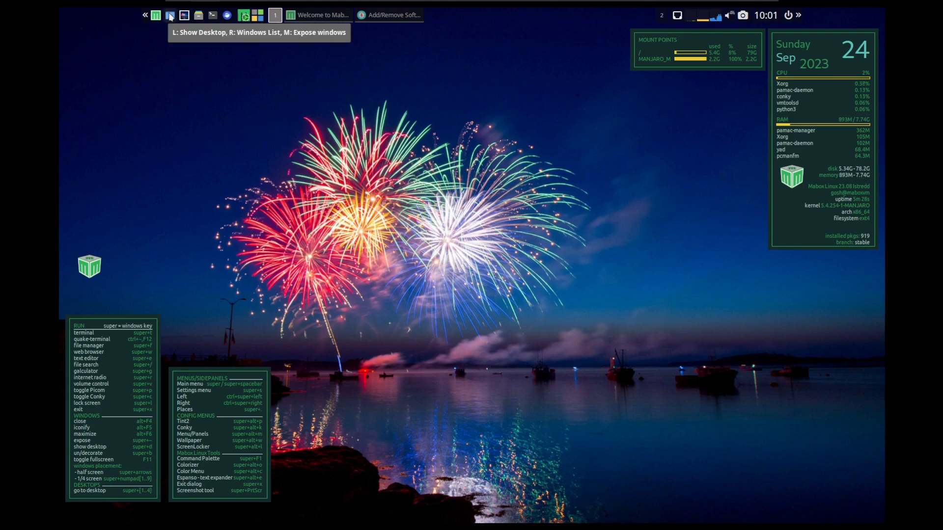
mouse_move(185, 15)
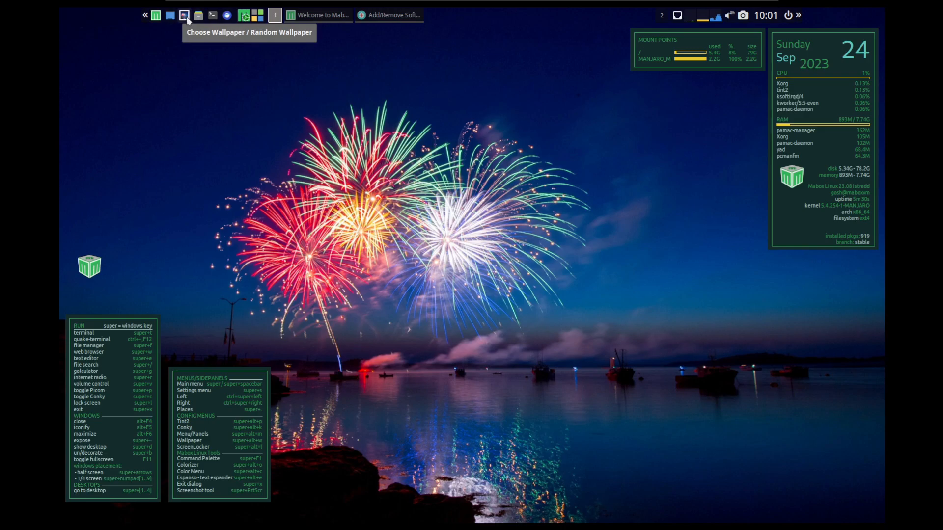
click(183, 14)
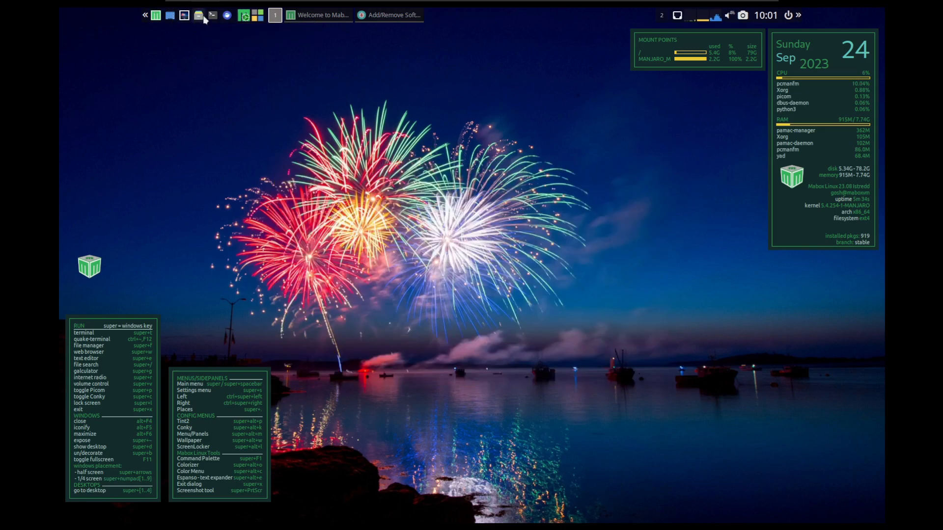
click(198, 15)
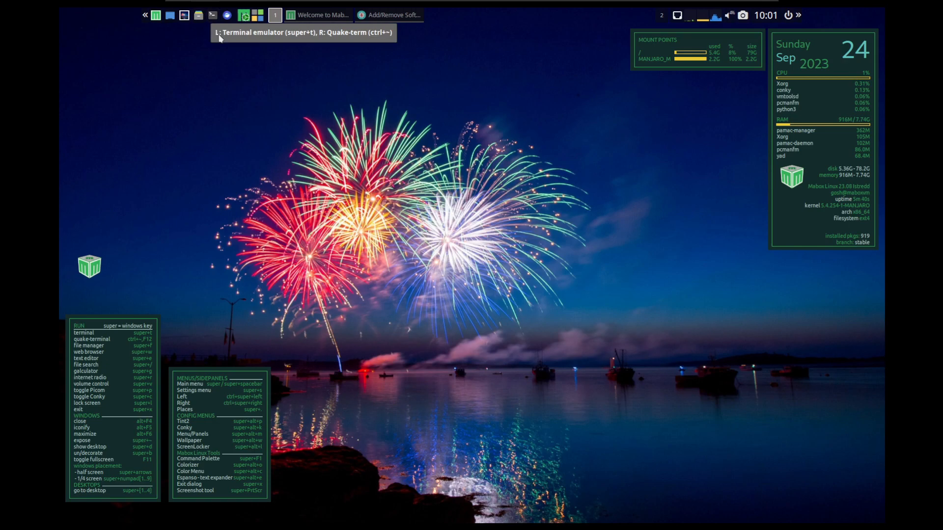
click(245, 14)
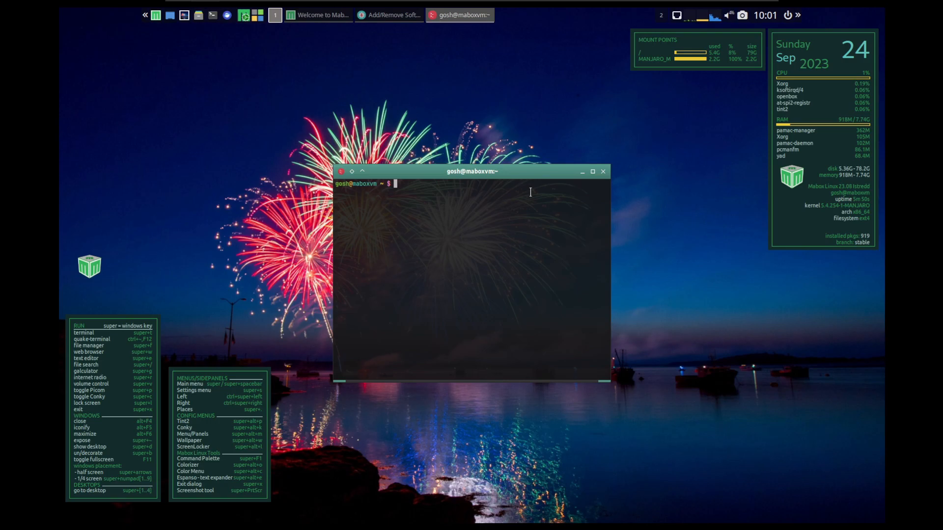
- Run neofetch to show the Mabox system summary, then close Terminator
text(neofetch)
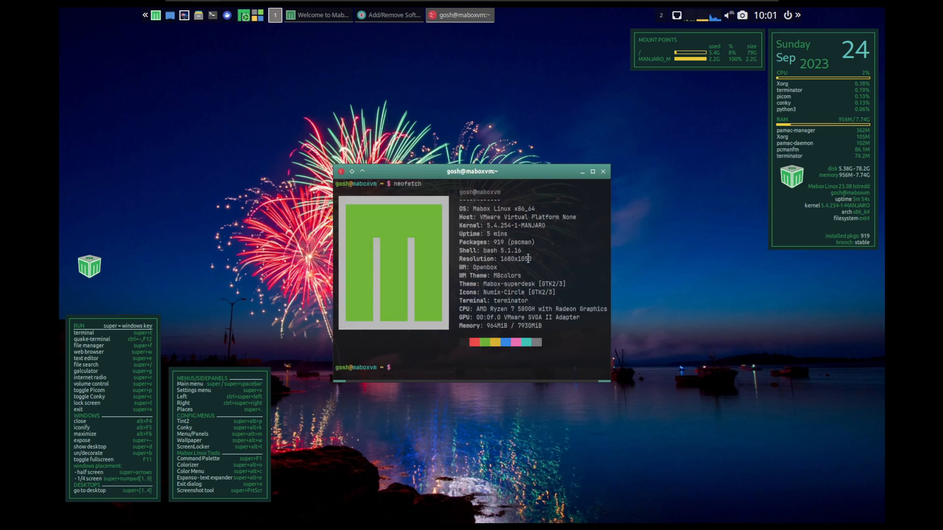
click(603, 171)
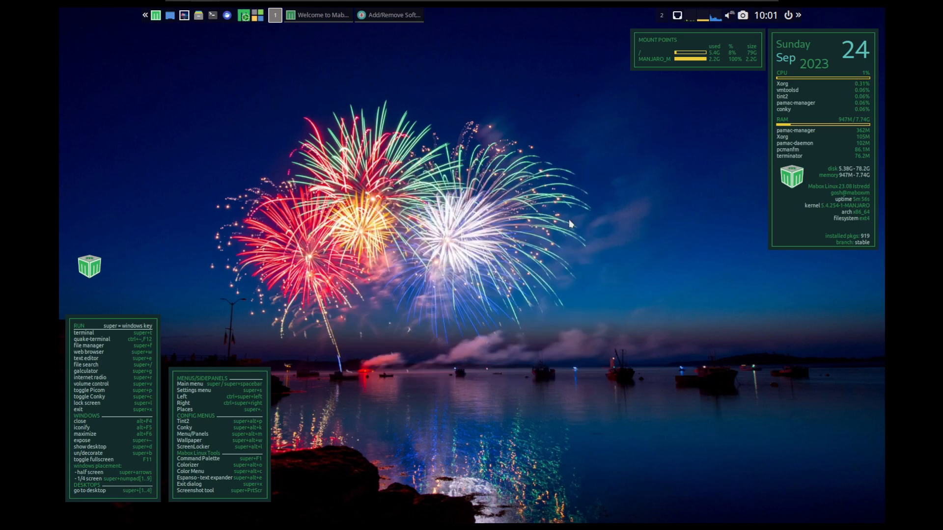
mouse_move(228, 15)
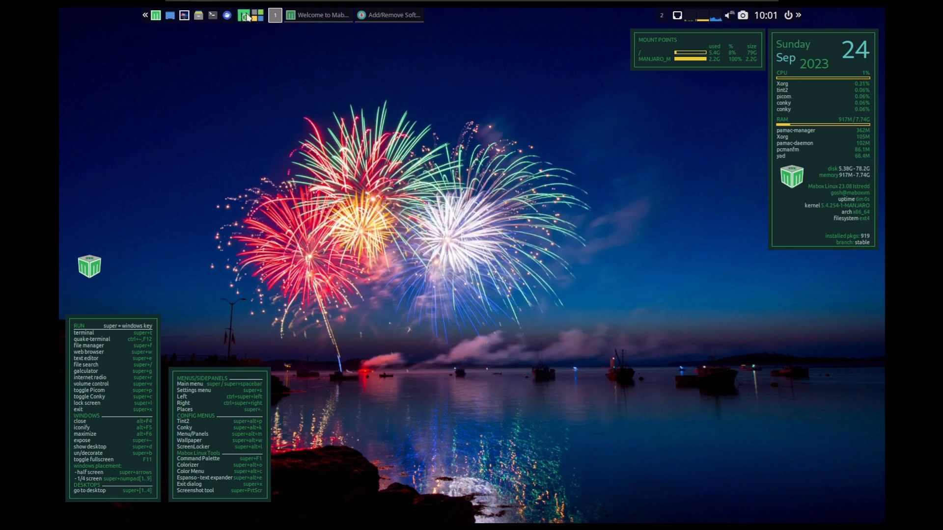
- Launch Mabox Control Center on its Start page and view the package statistics
click(246, 15)
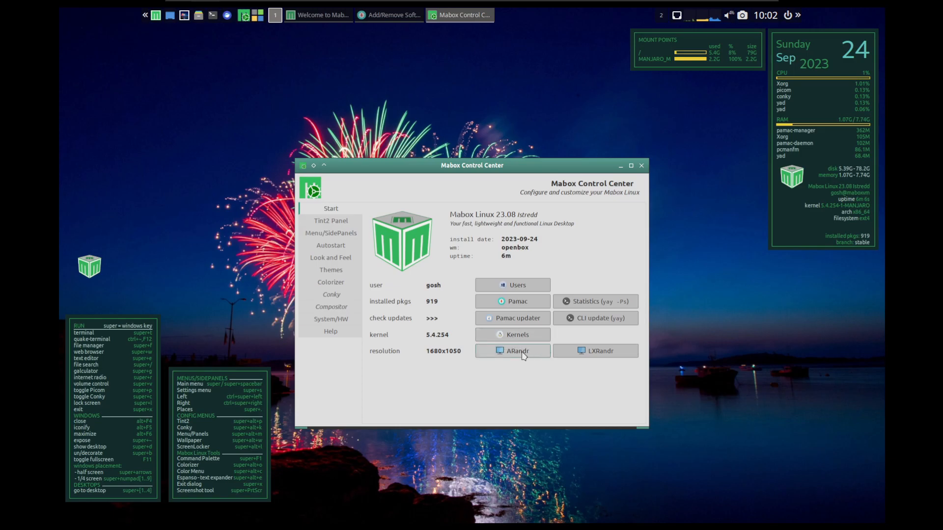
mouse_move(485, 368)
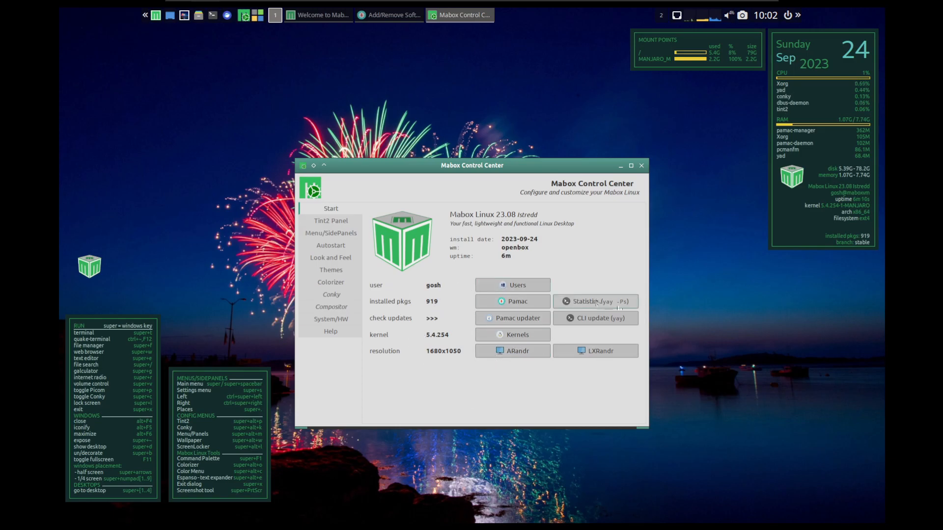
click(595, 301)
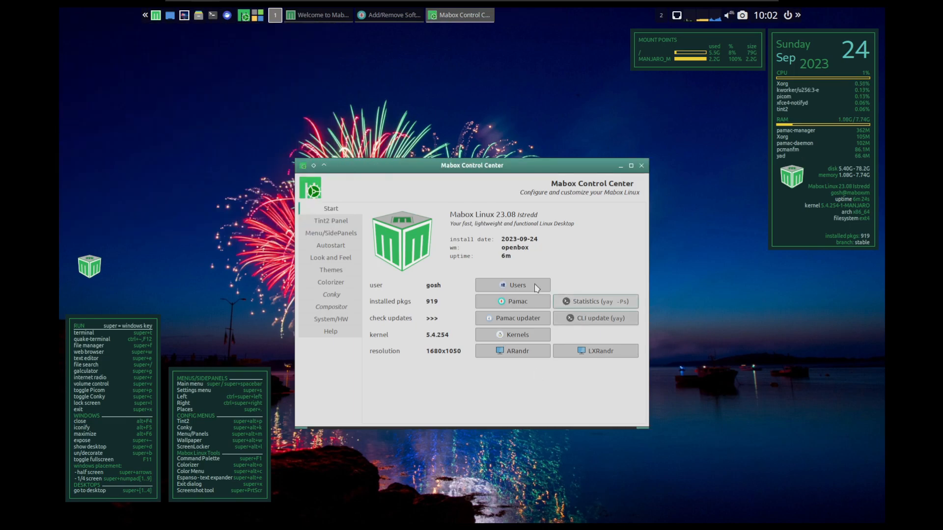
click(513, 334)
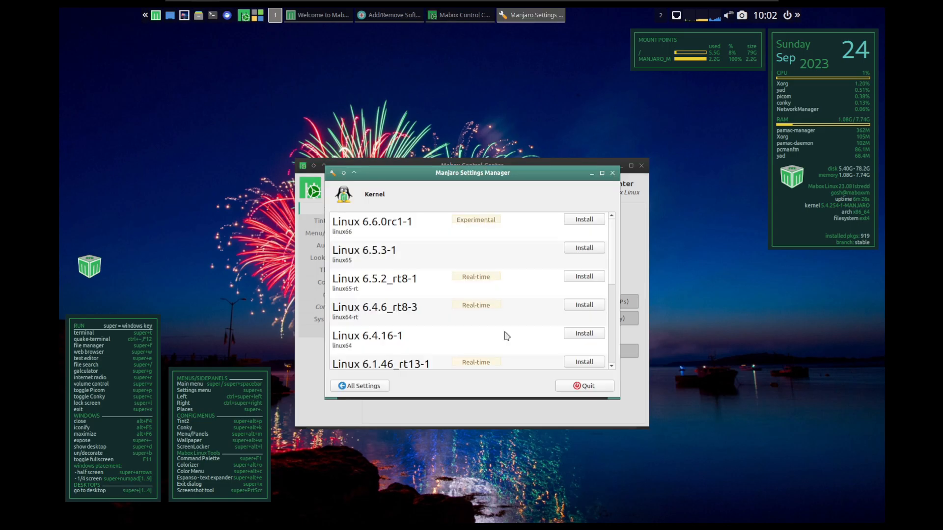
scroll(down, 3)
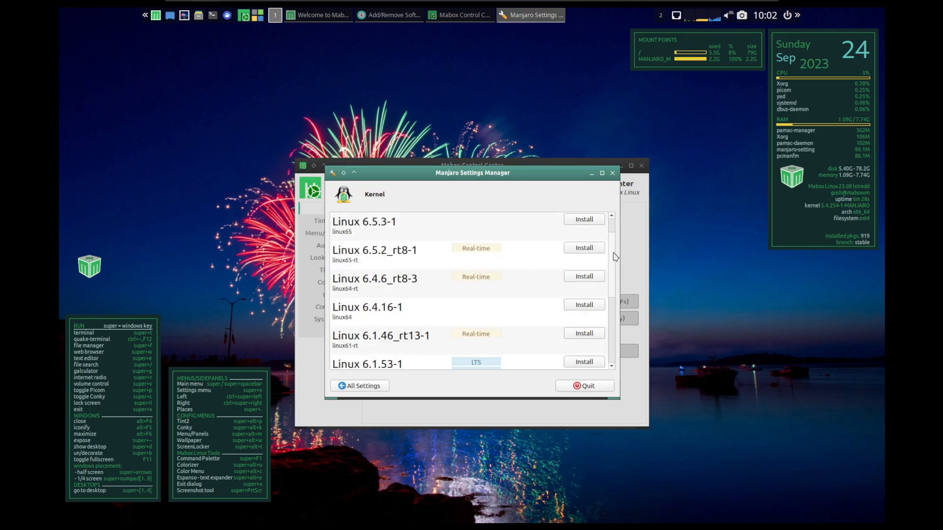
scroll(down, 3)
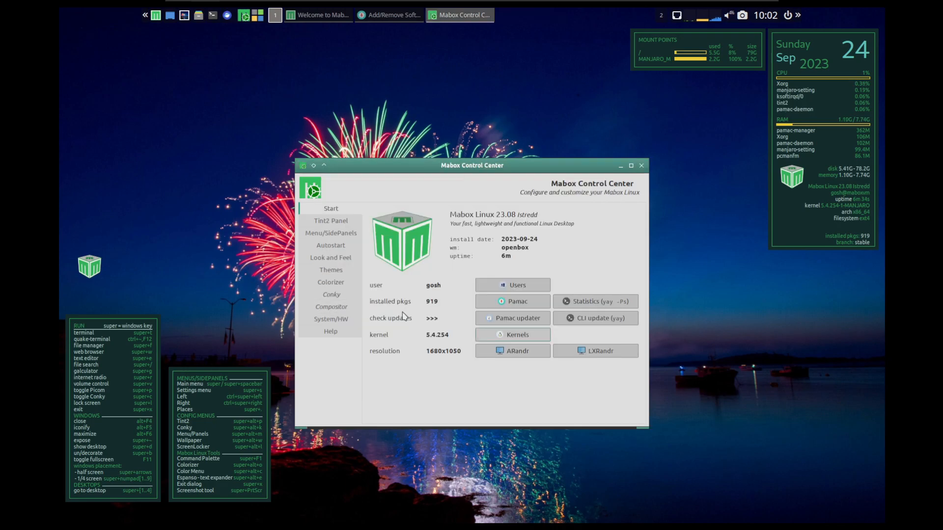
mouse_move(434, 374)
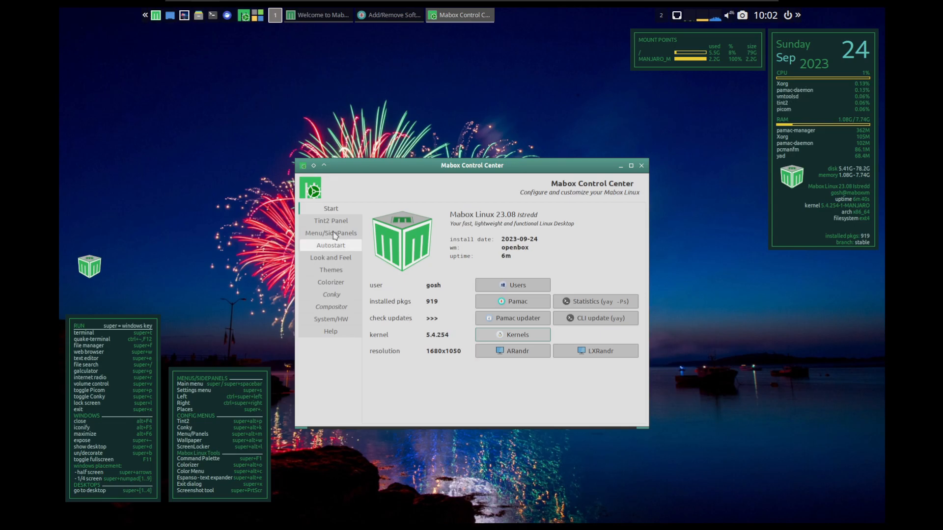
- Visit the Tint2 Panel page and briefly show its Configure panel menu
click(330, 220)
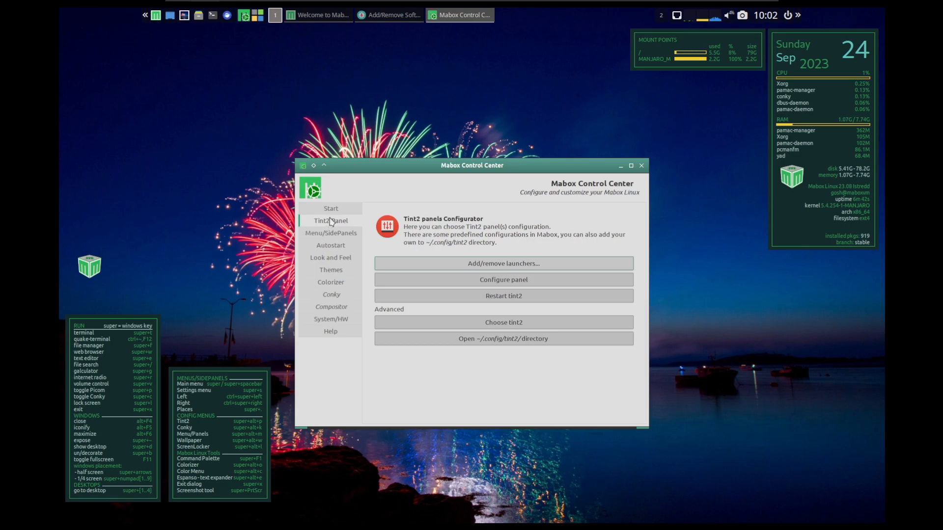
mouse_move(475, 324)
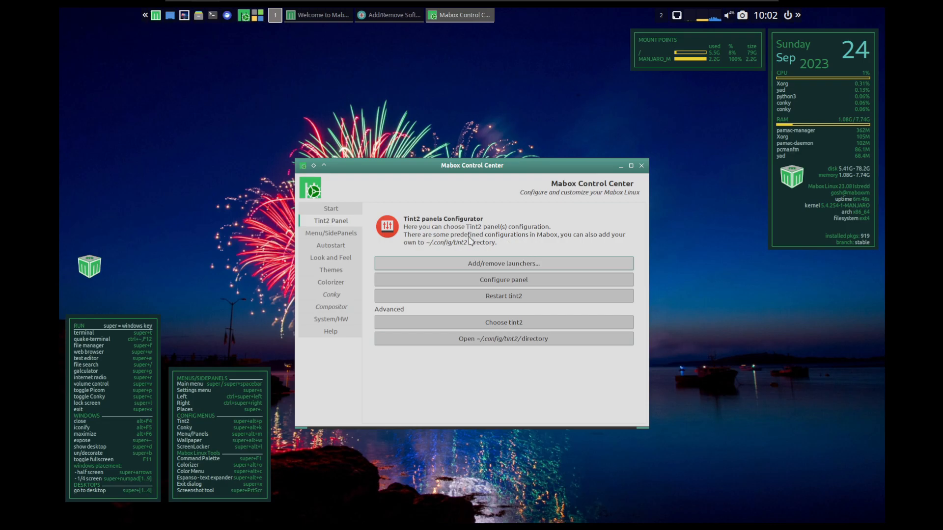
click(503, 280)
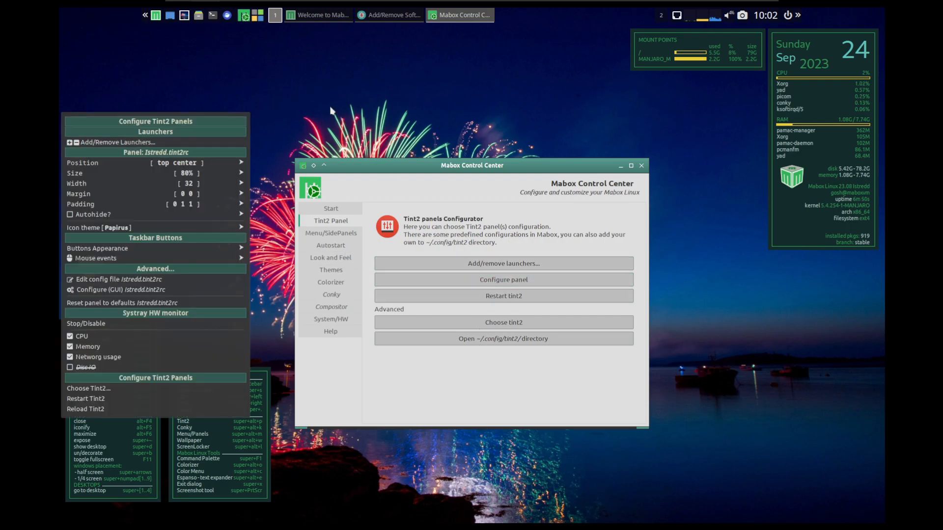
click(97, 248)
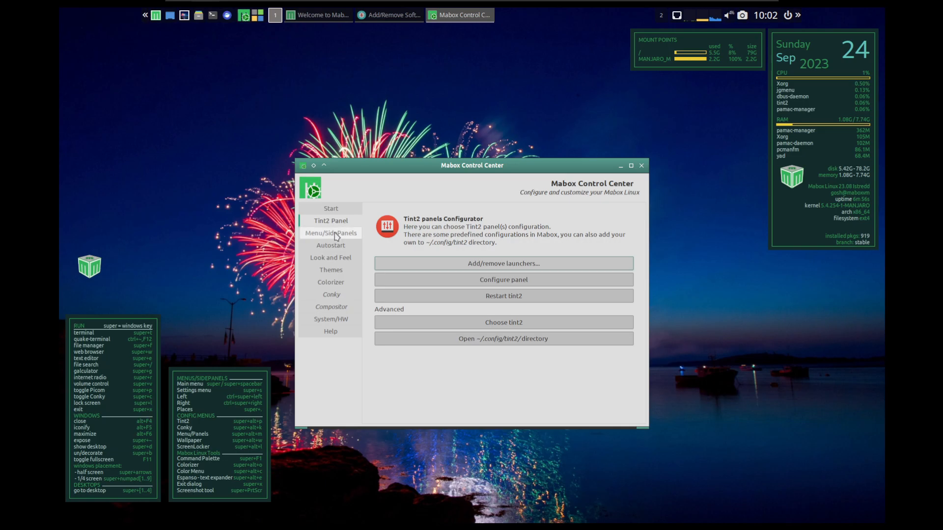
- Browse the Menu/Sidepanels and Autostart pages, ending on Look and Feel
click(329, 232)
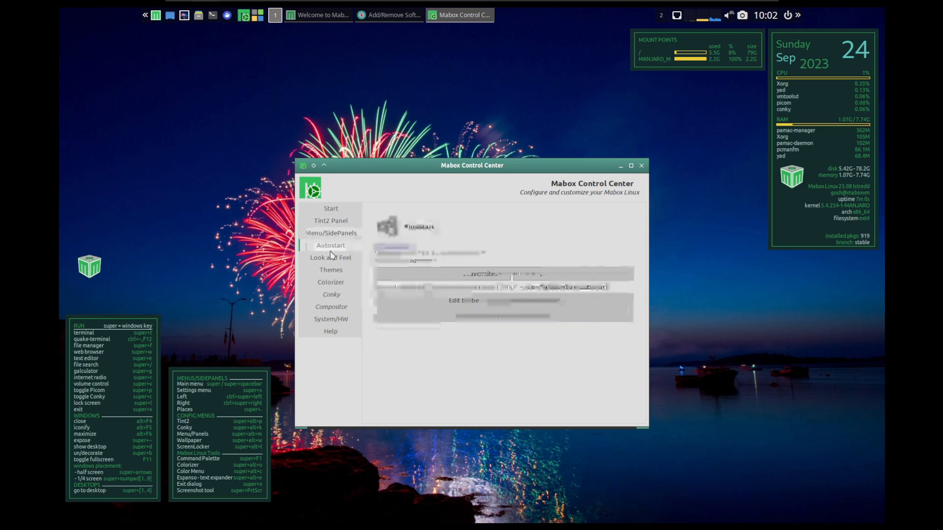
click(330, 245)
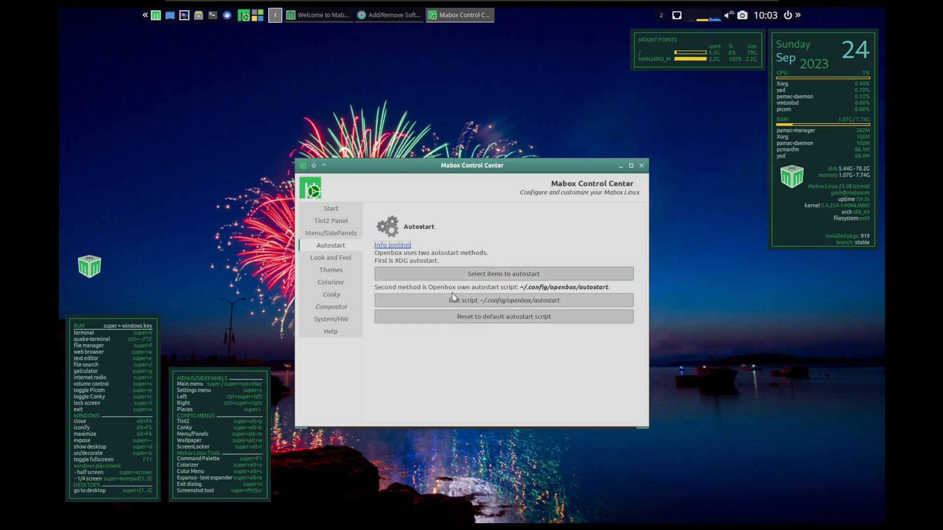
click(330, 258)
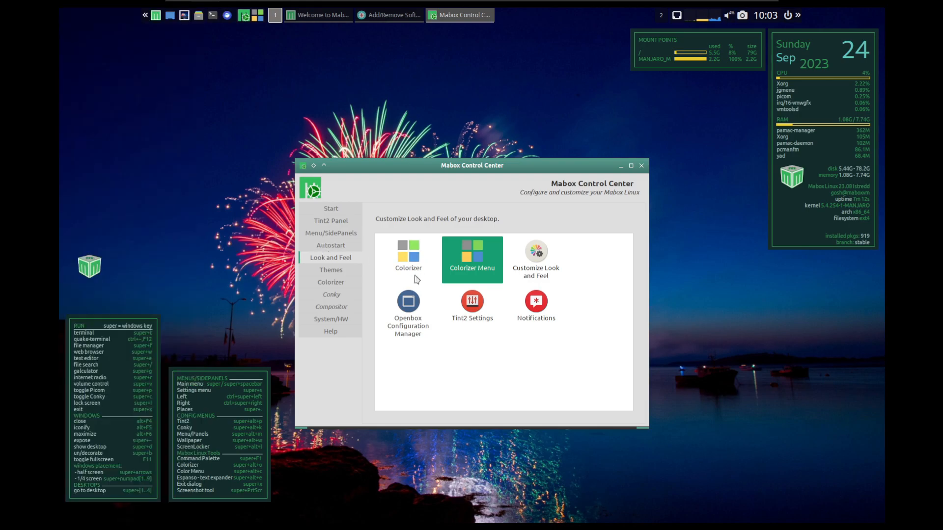
- From the Themes page, launch the Theme Manager and browse saved configs like ArcDark
click(330, 270)
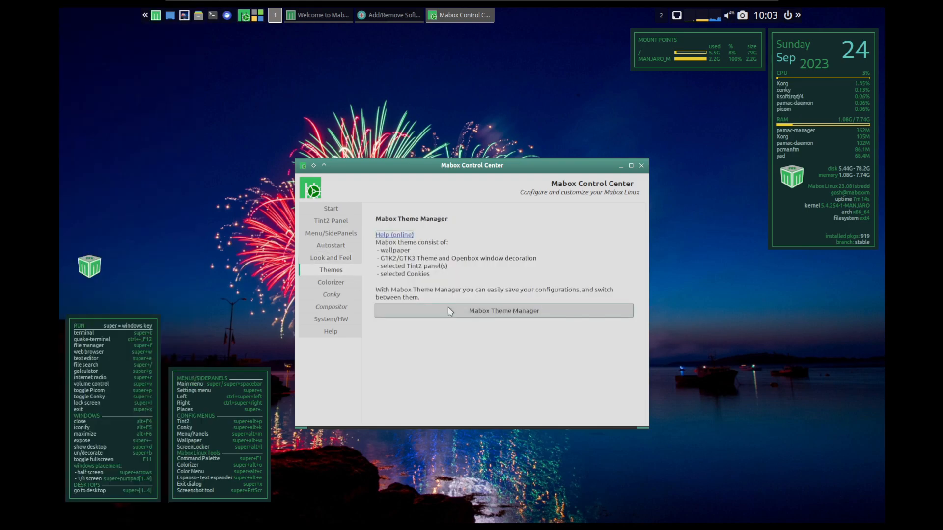
click(504, 310)
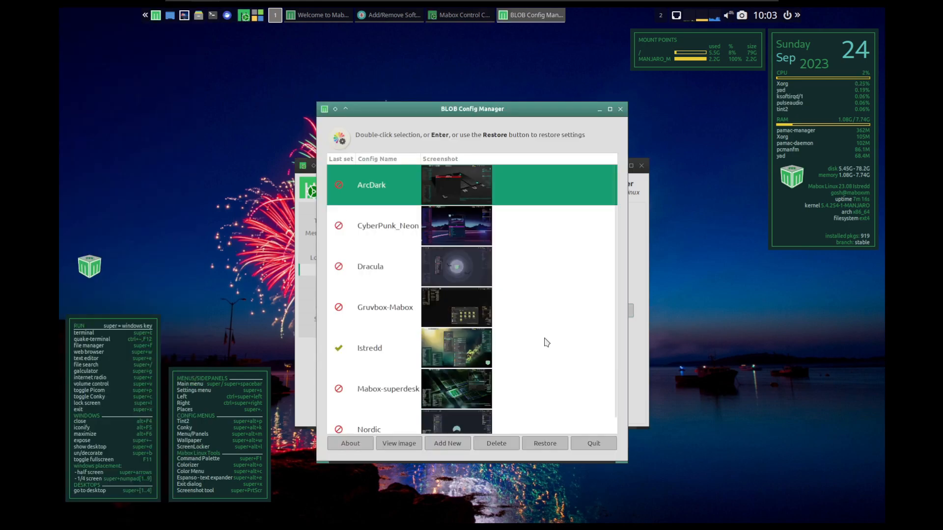
scroll(down, 3)
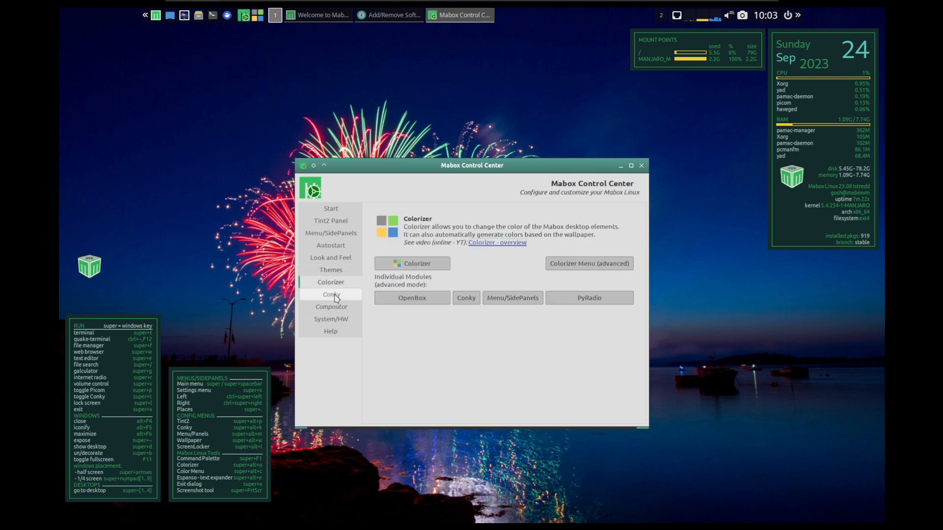
- Show the Conky page, bring up the Conky Editor file list and cancel it
click(330, 295)
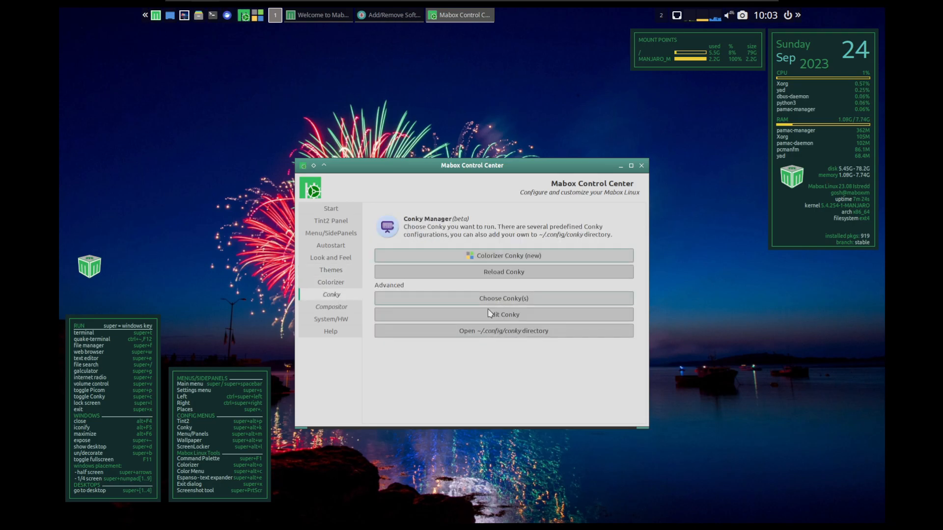
click(504, 314)
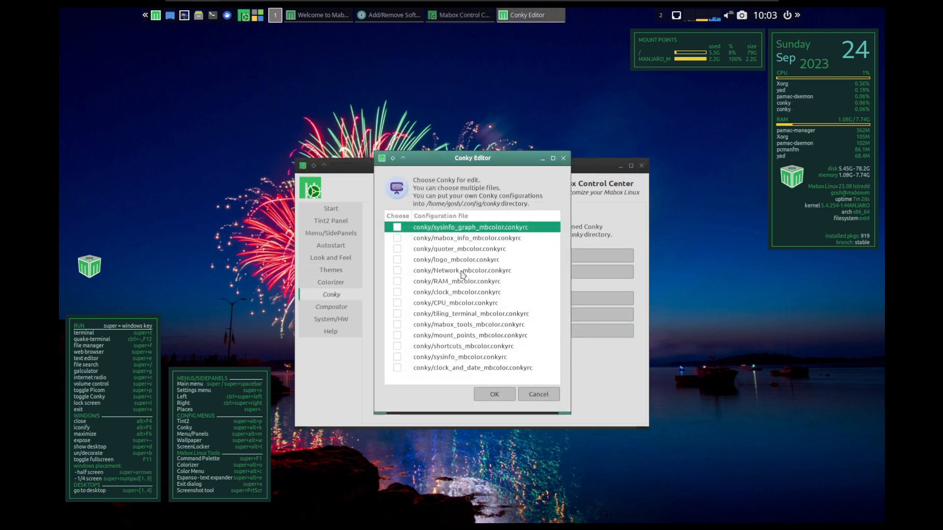
mouse_move(432, 335)
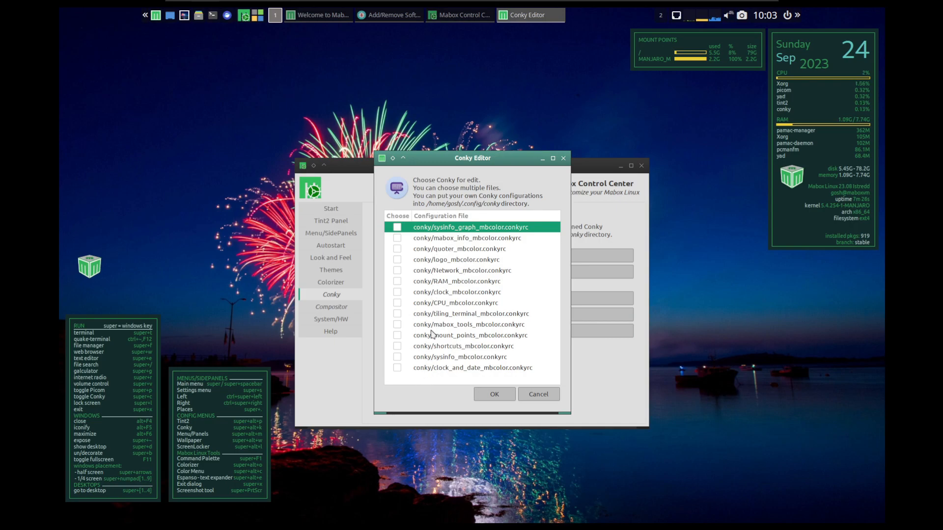
click(538, 393)
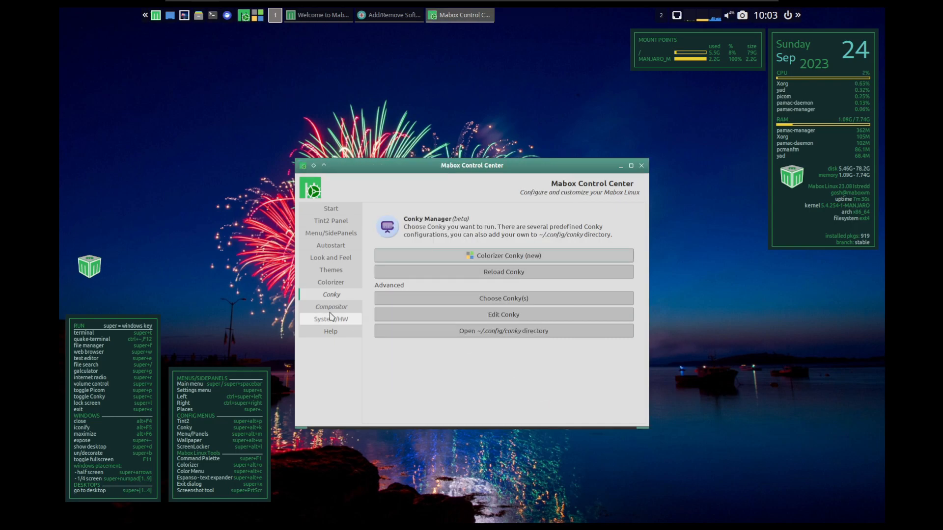
- Browse the System/HW page, then close the Control Center window
click(330, 320)
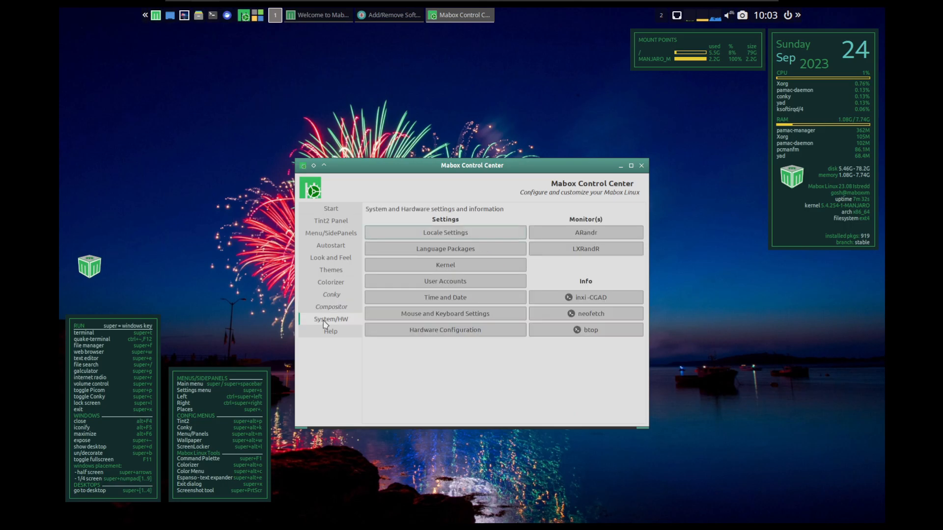
mouse_move(397, 330)
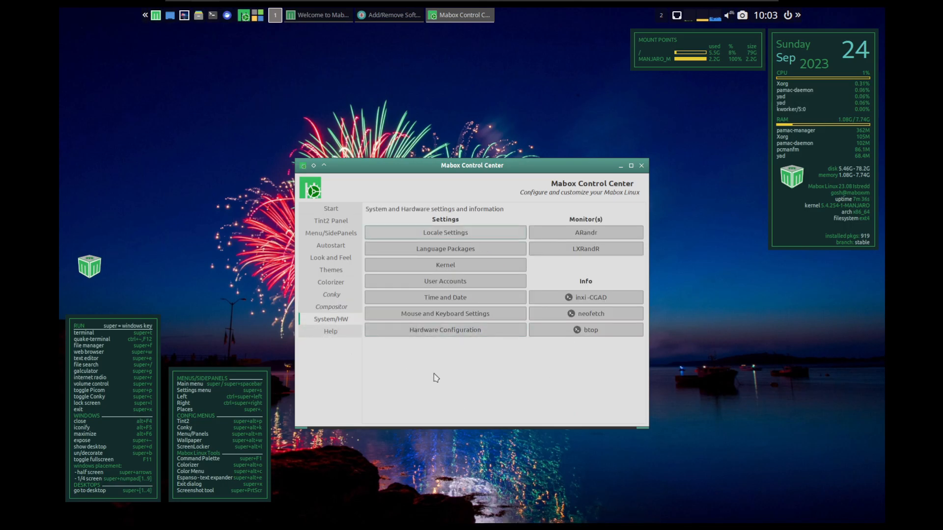
mouse_move(445, 344)
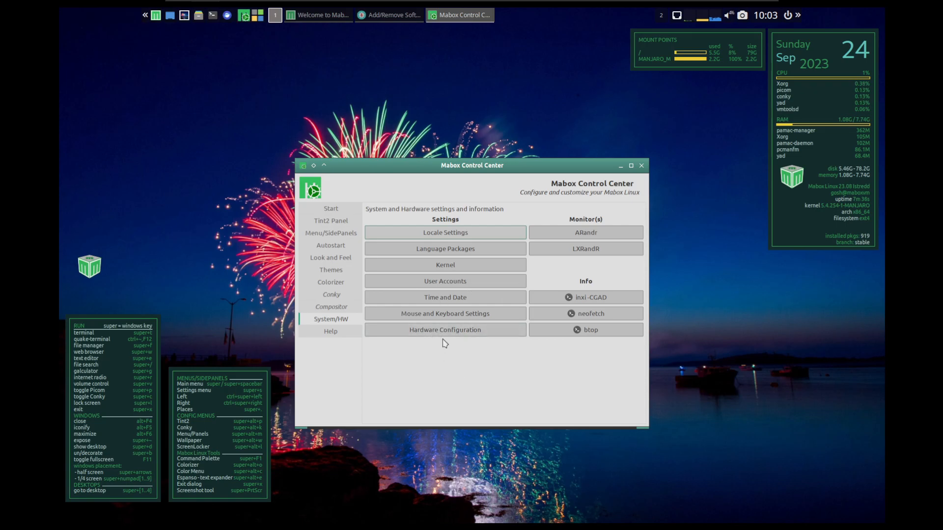
mouse_move(428, 324)
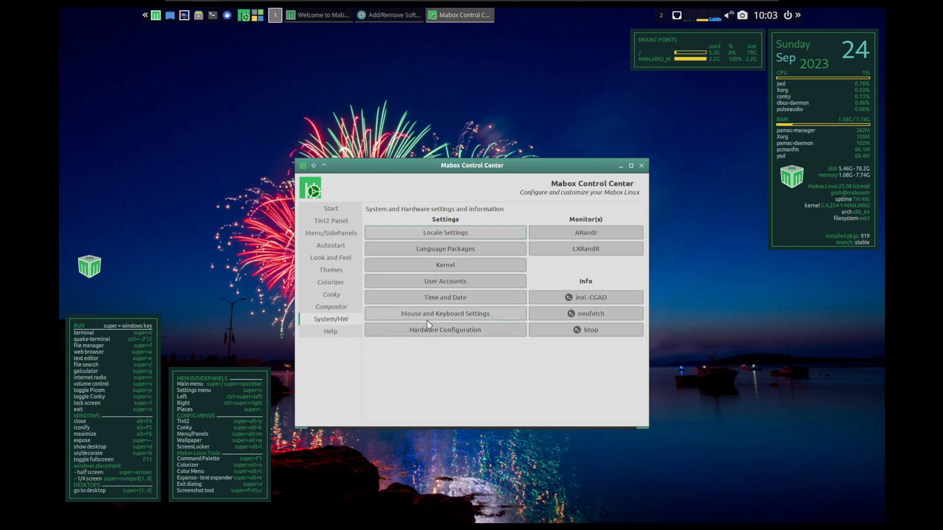
click(444, 330)
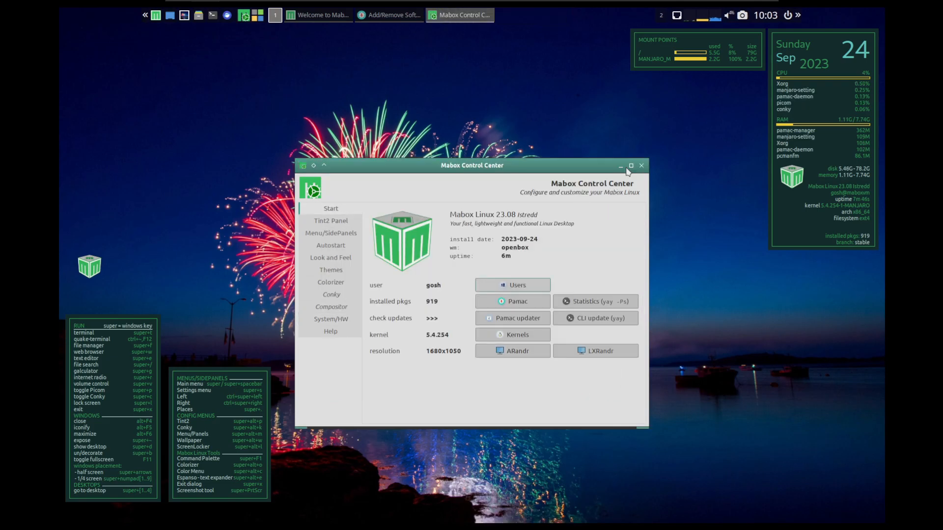
click(640, 165)
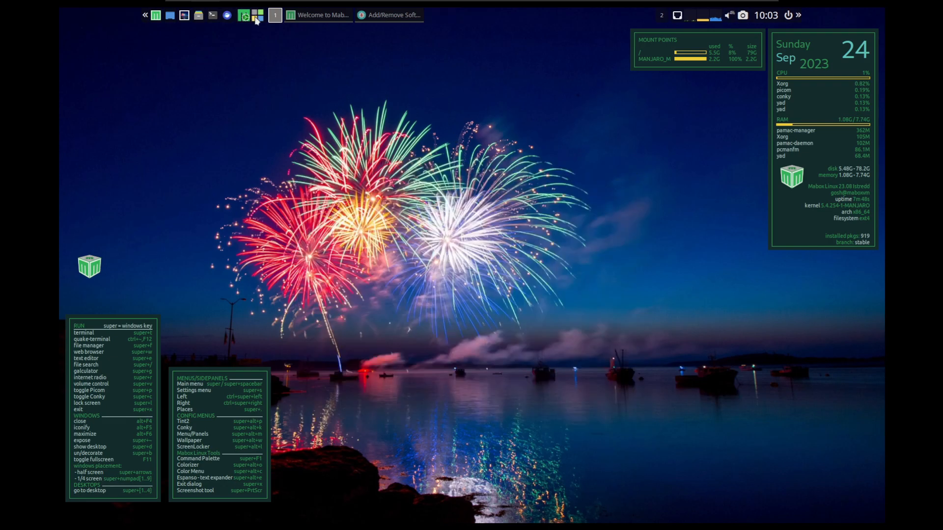
mouse_move(246, 15)
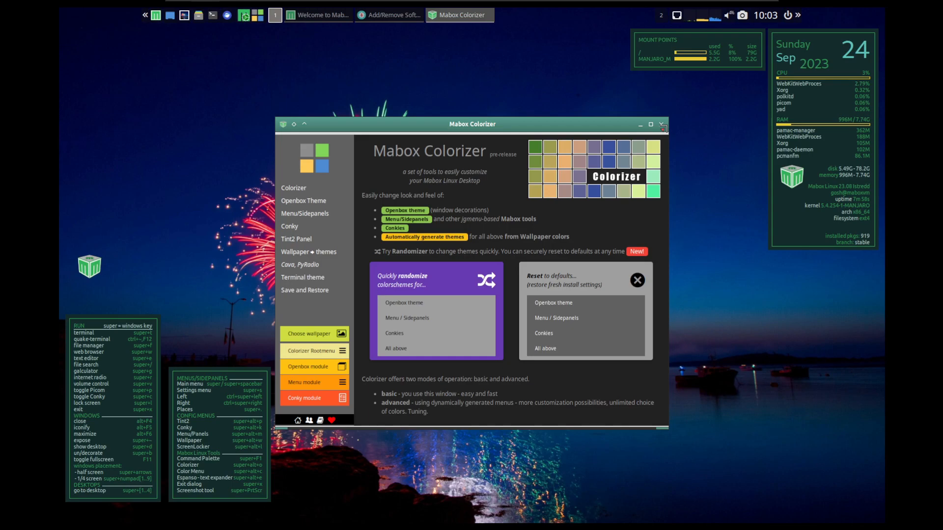
- Show the Colorizer's Openbox Theme module, then close Mabox Colorizer
click(303, 201)
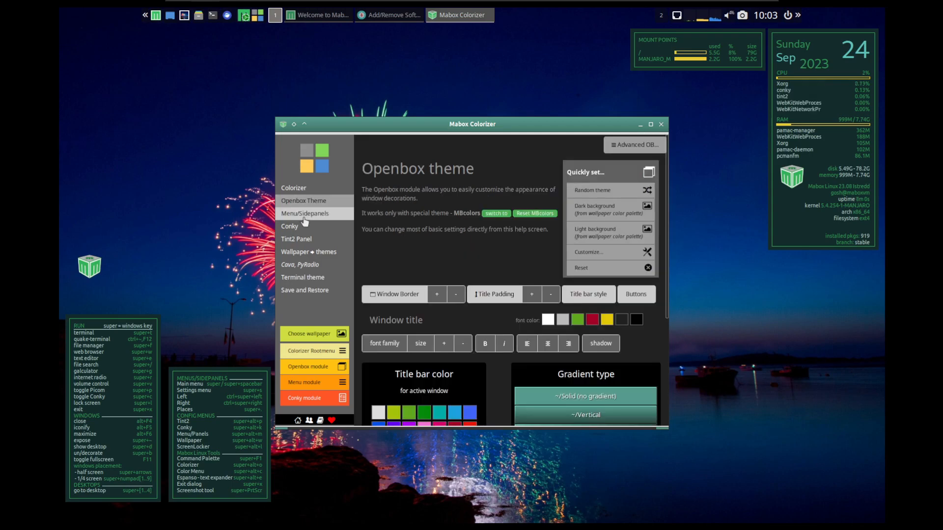
click(308, 251)
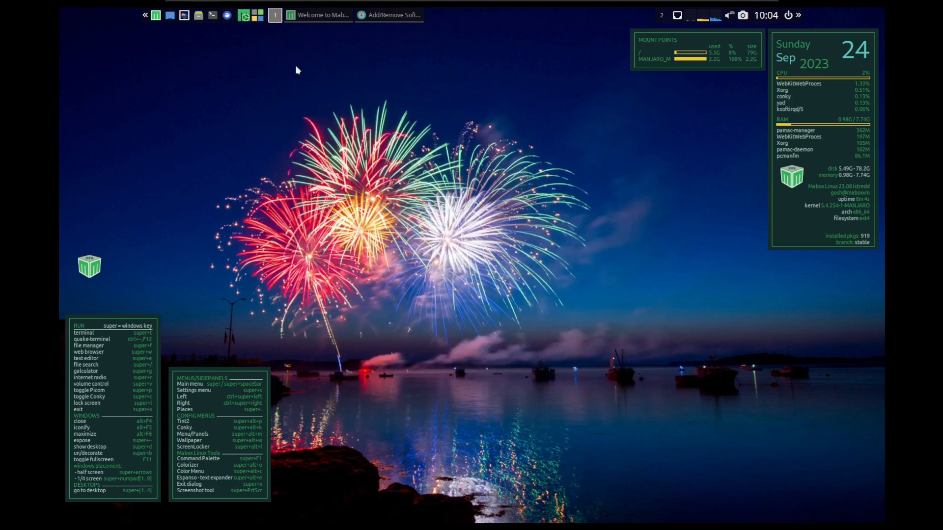
mouse_move(330, 27)
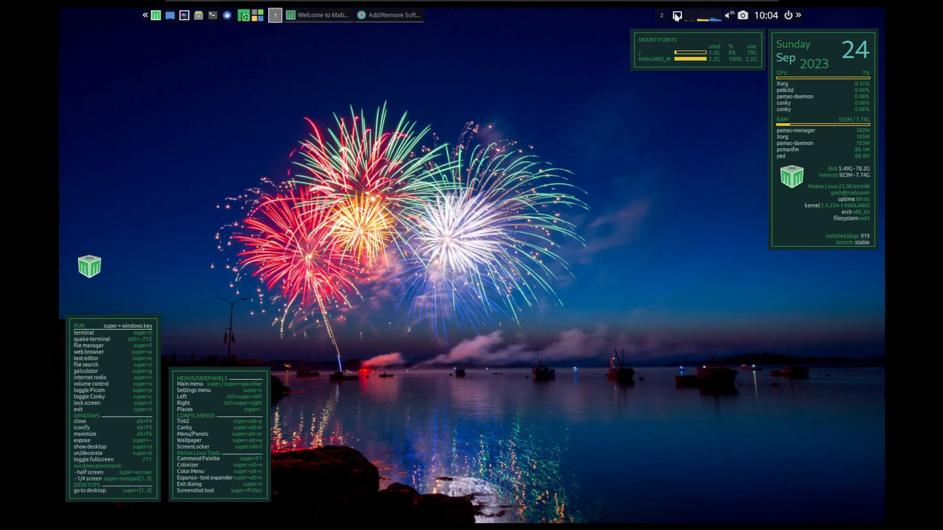
mouse_move(707, 18)
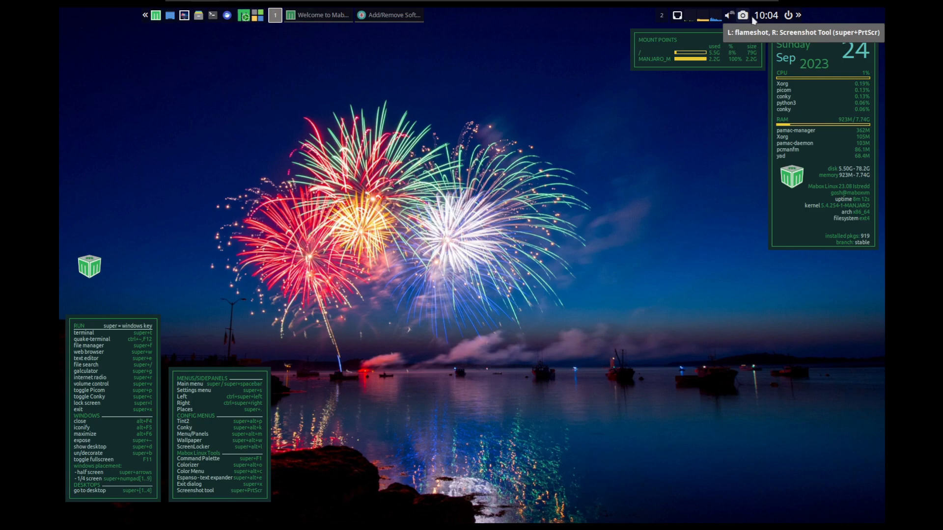
- From the right side panel's Exit section, load exit.csv into Geany via Configure options
click(798, 13)
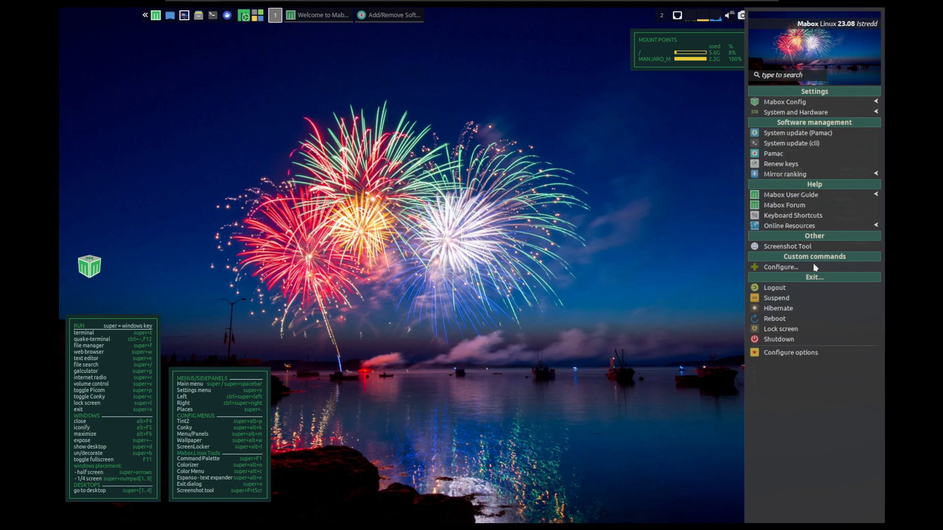
mouse_move(780, 80)
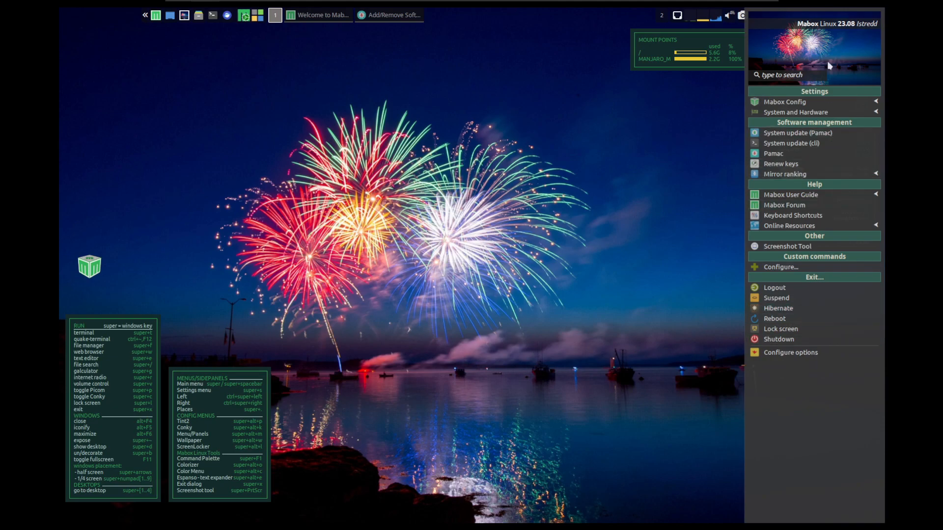
mouse_move(803, 369)
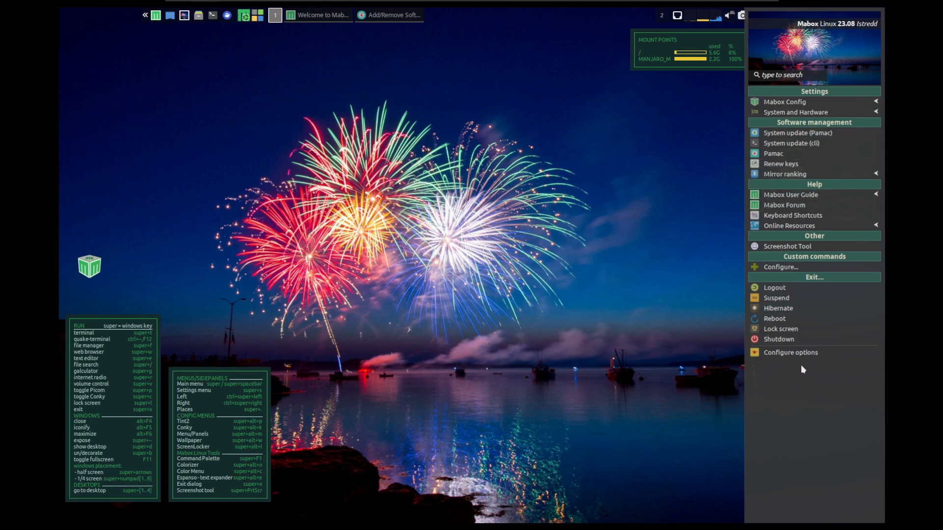
click(790, 352)
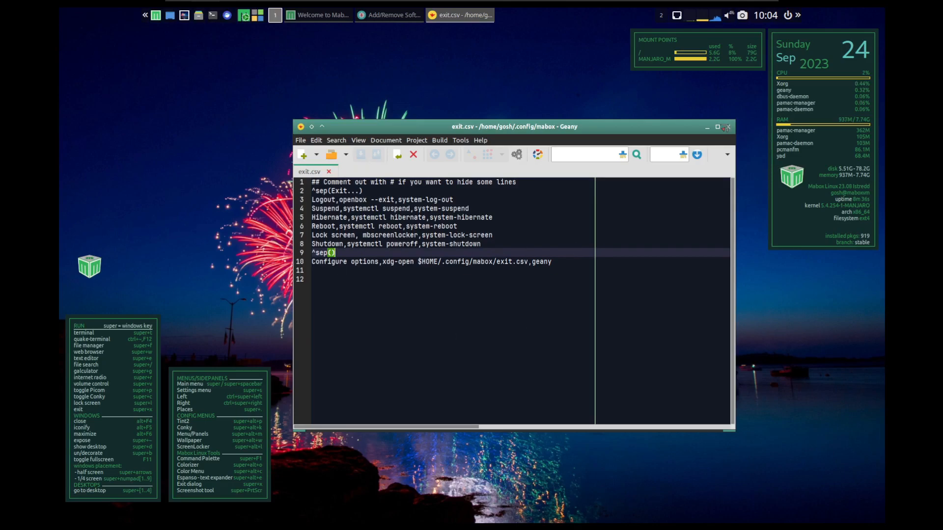
- Close exit.csv in Geany and bring the Welcome to Mabox window back up
click(729, 126)
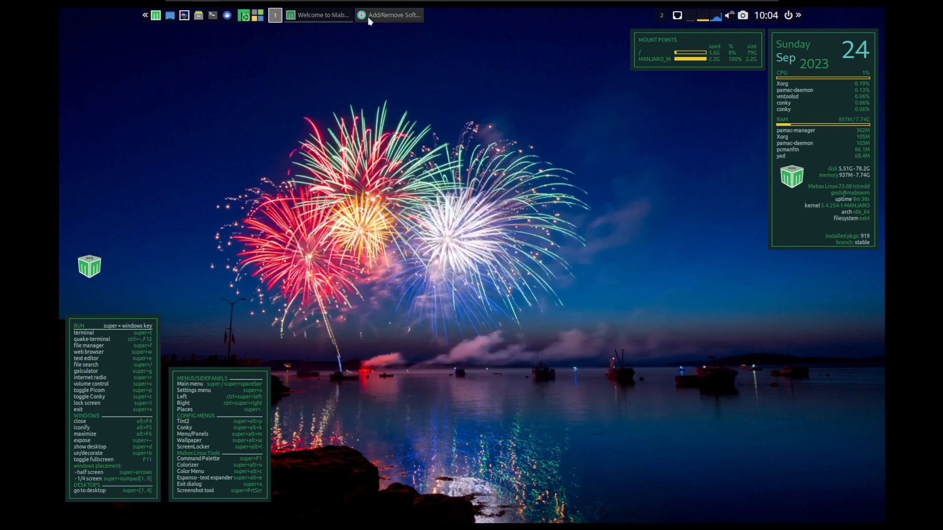
click(391, 15)
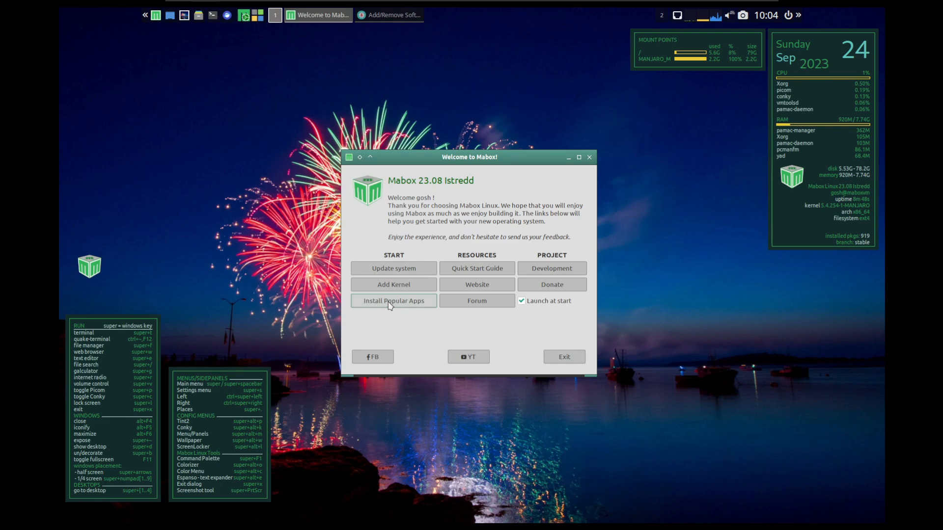
- In Install Popular Apps, expand the Browsers, Printing and Office Suites categories
click(393, 301)
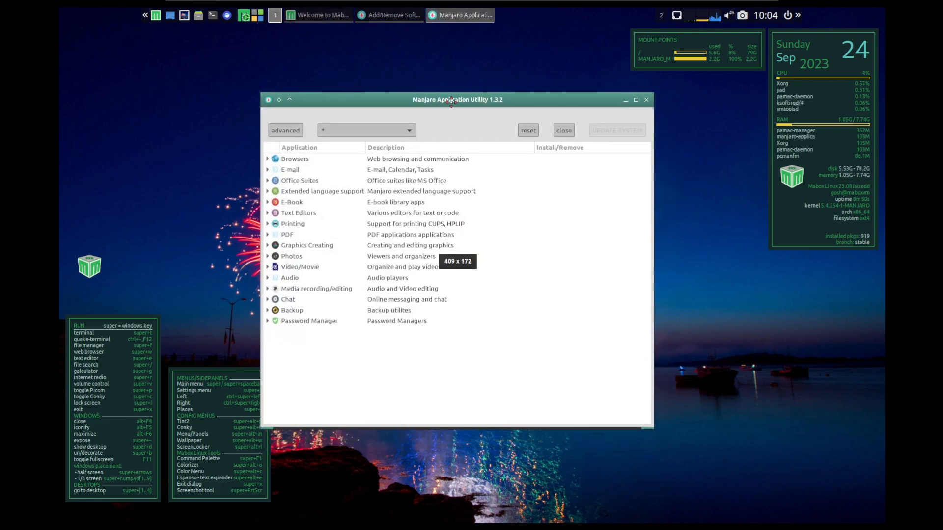
click(268, 159)
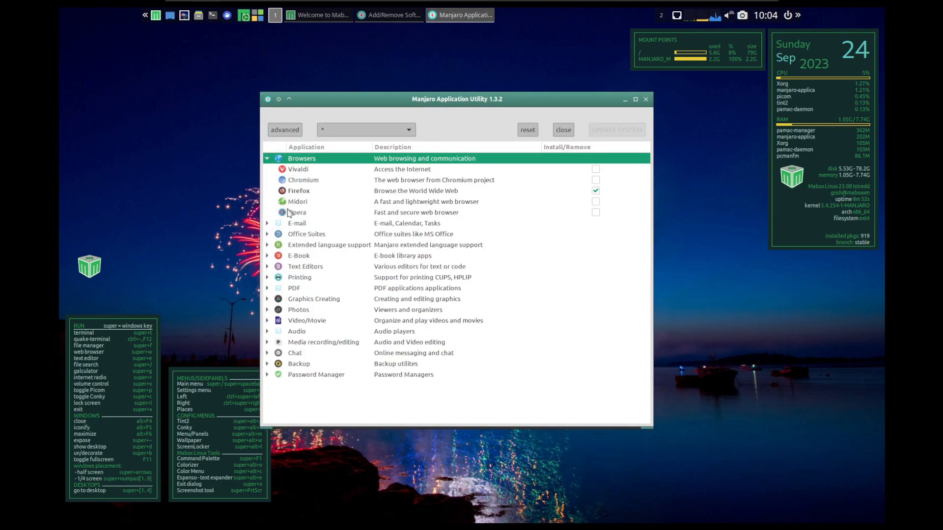
click(366, 129)
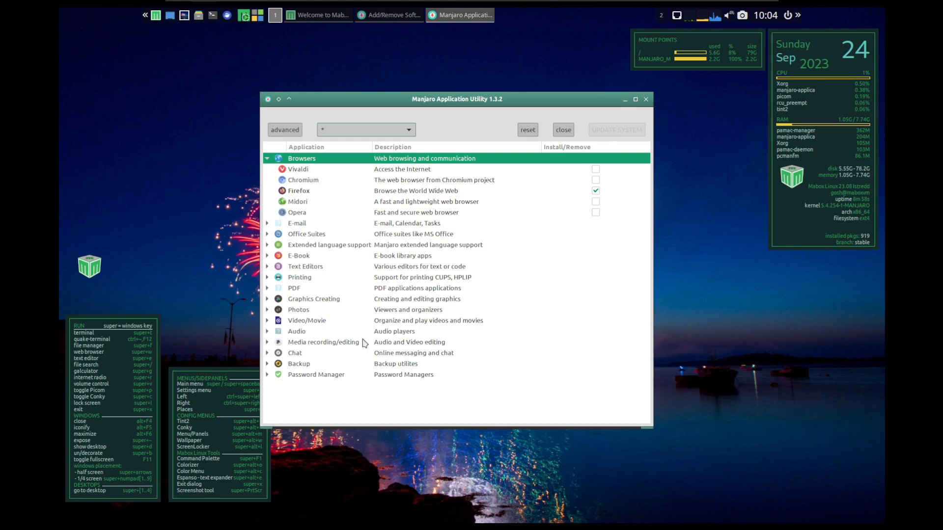
click(268, 277)
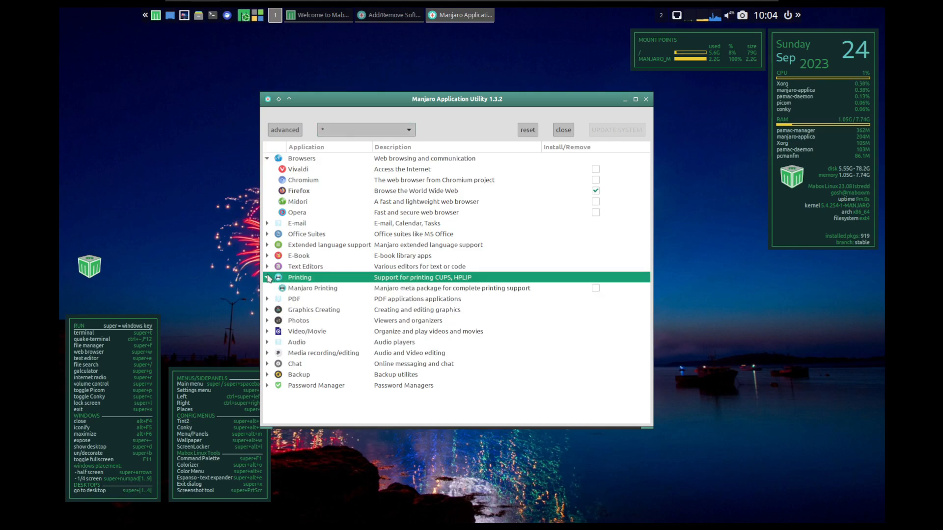
click(268, 234)
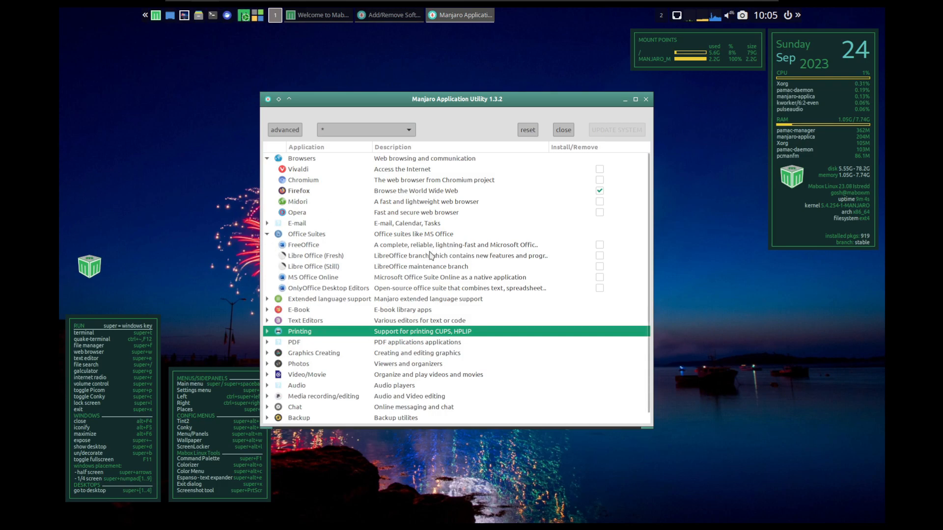
mouse_move(343, 247)
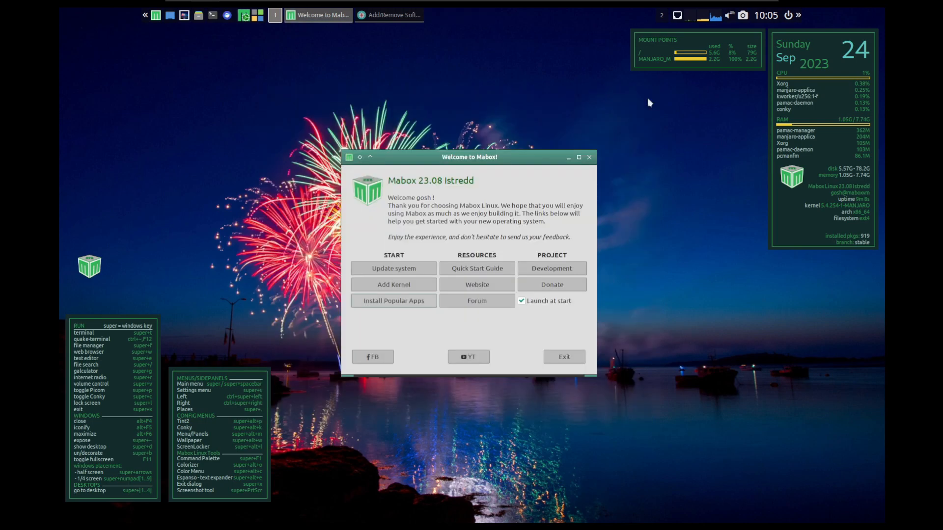
mouse_move(339, 326)
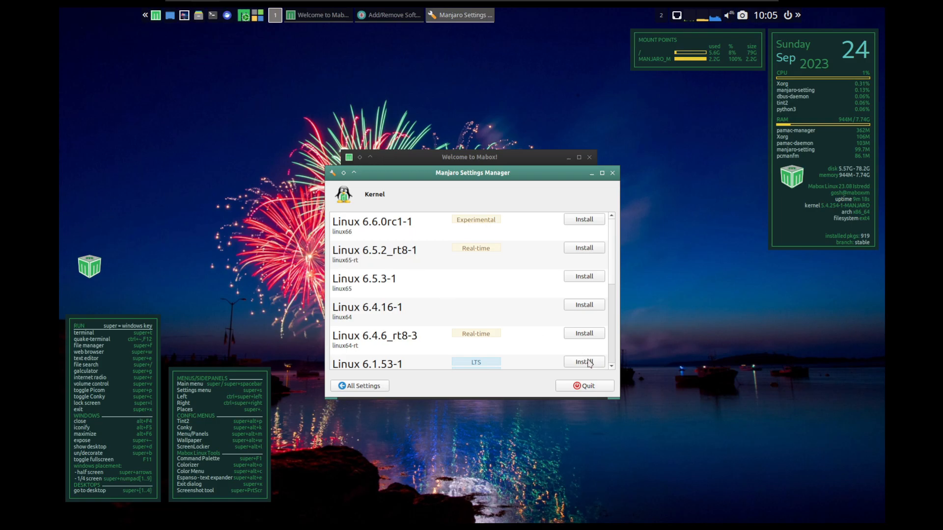
- Close the Manjaro Settings Manager kernel window and exit the Welcome to Mabox app
click(613, 173)
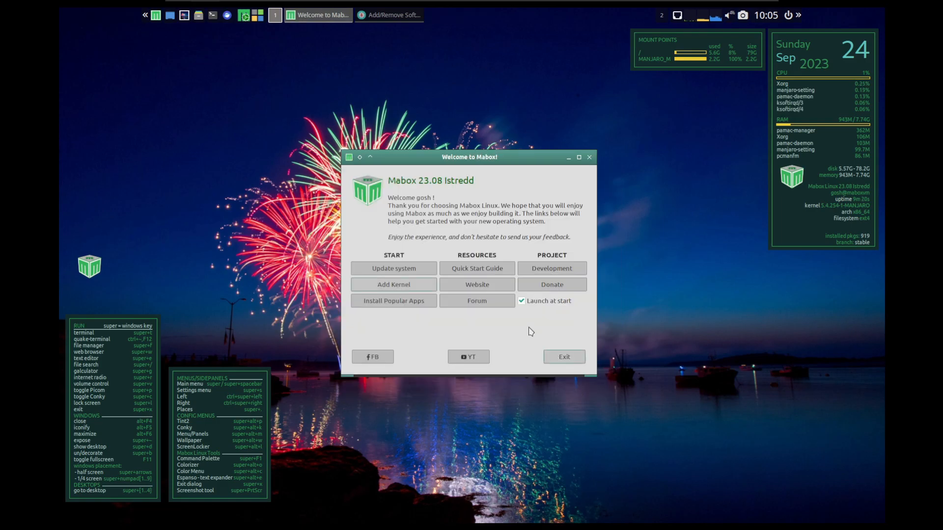
click(565, 356)
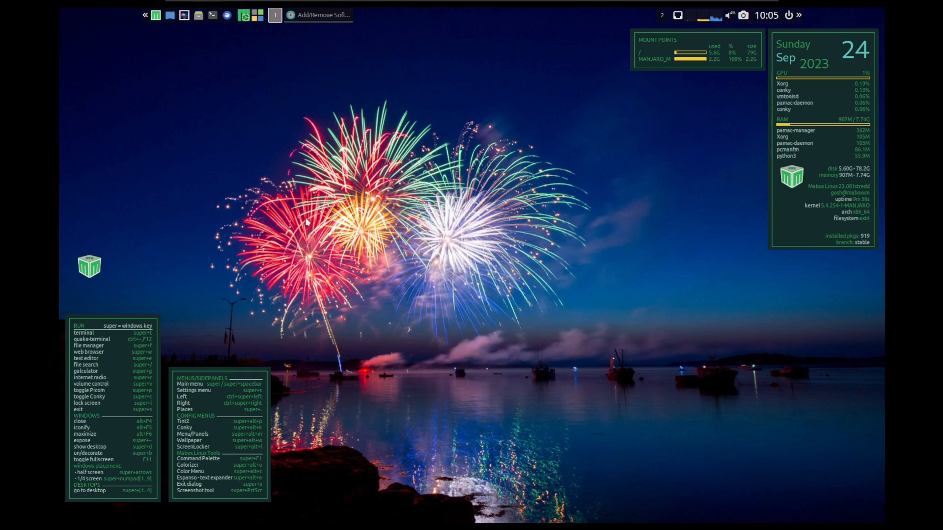
mouse_move(326, 265)
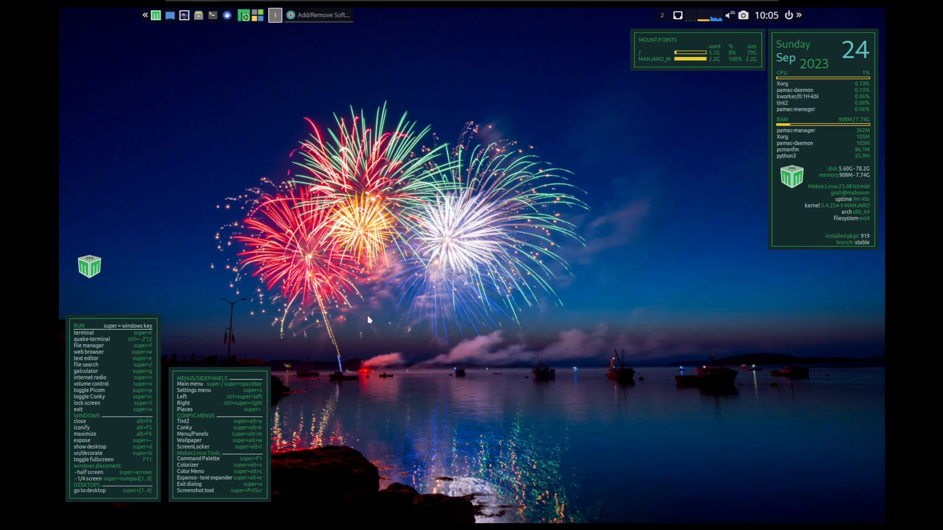
mouse_move(379, 324)
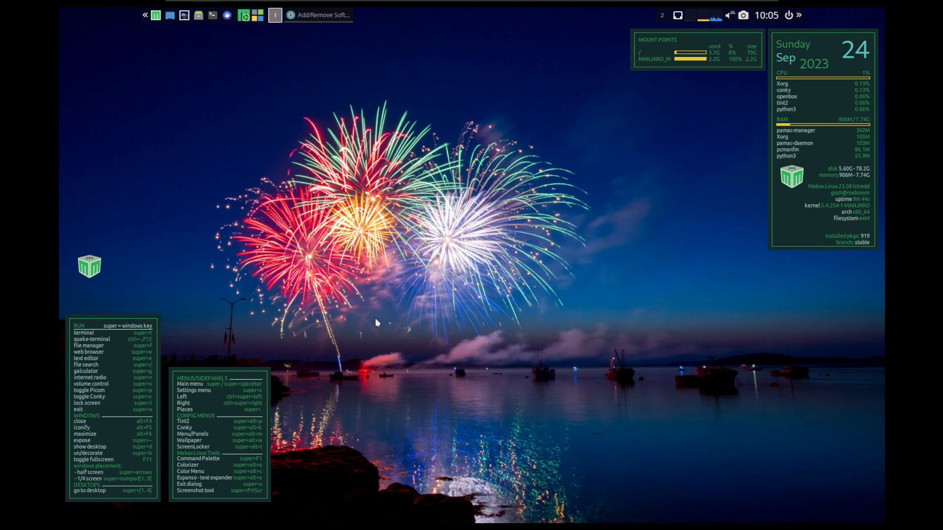
- Restore Pamac from the taskbar to check the update download log, then minimize it
click(325, 14)
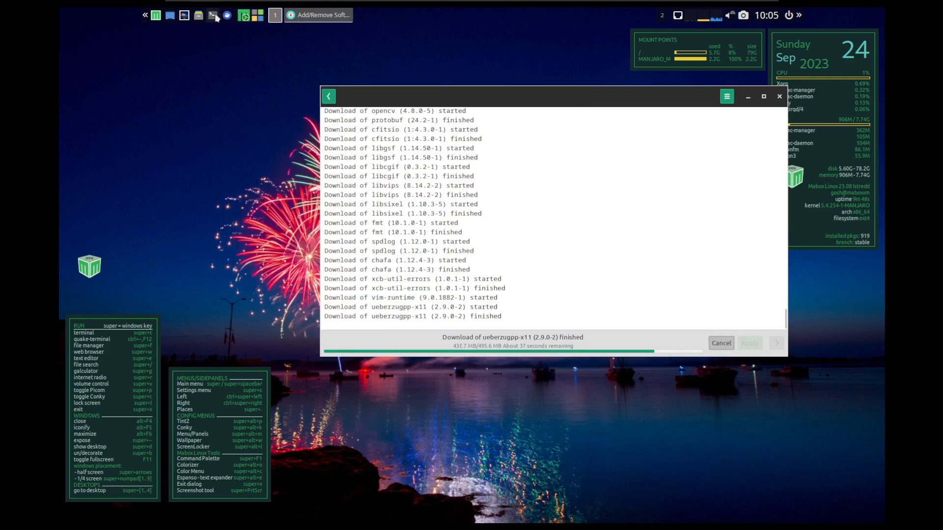
click(231, 14)
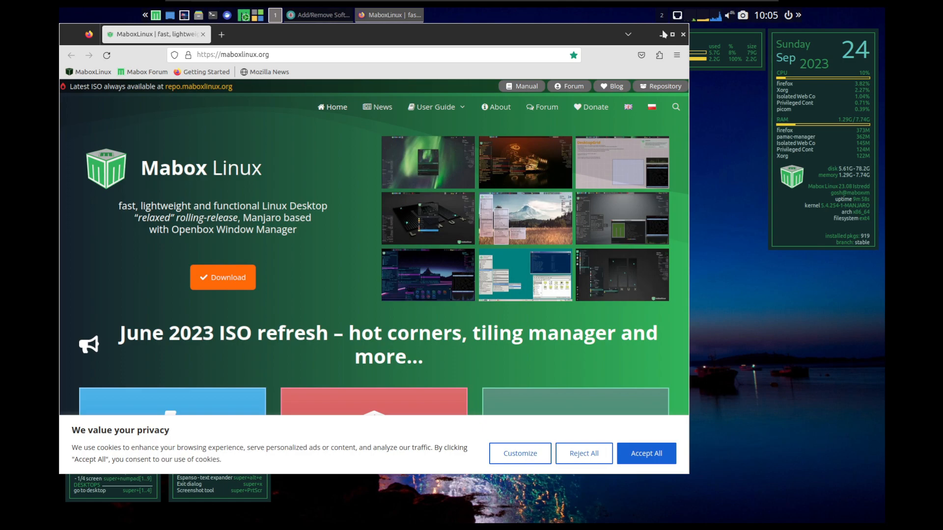
- Hide and restore Firefox, close it, then bring up the Quick Navigation and Mabox Tools menu
click(684, 34)
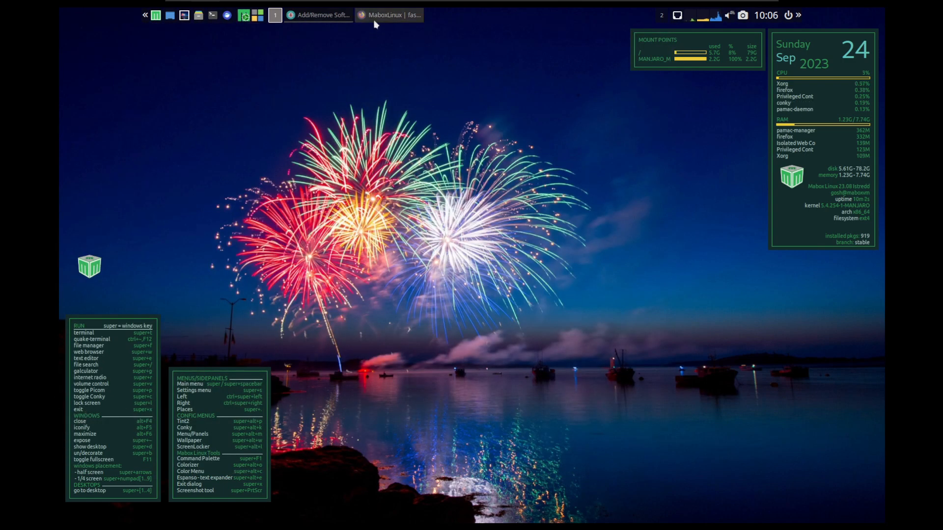
click(388, 15)
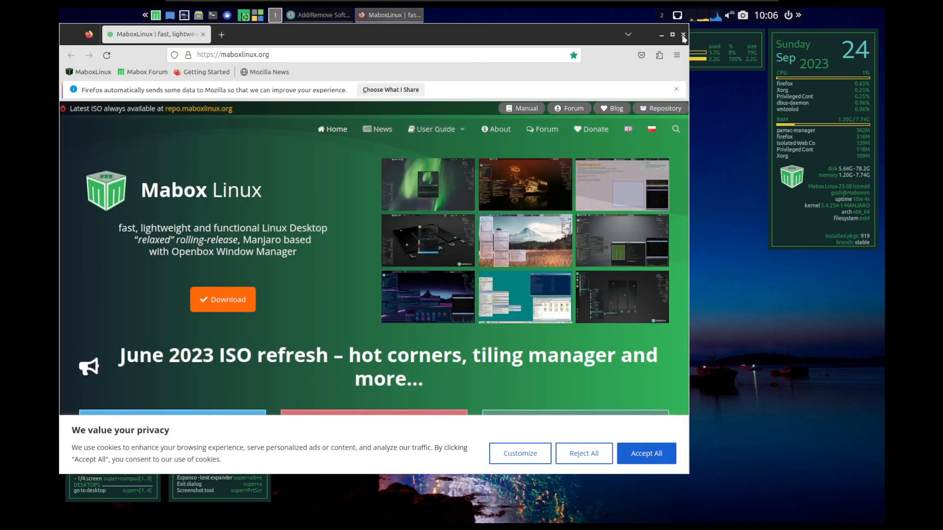
click(684, 35)
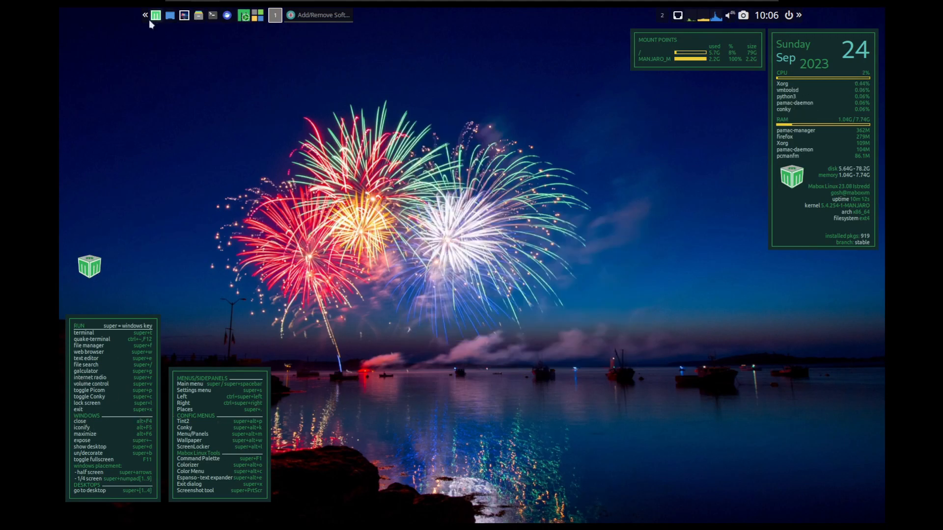
click(158, 16)
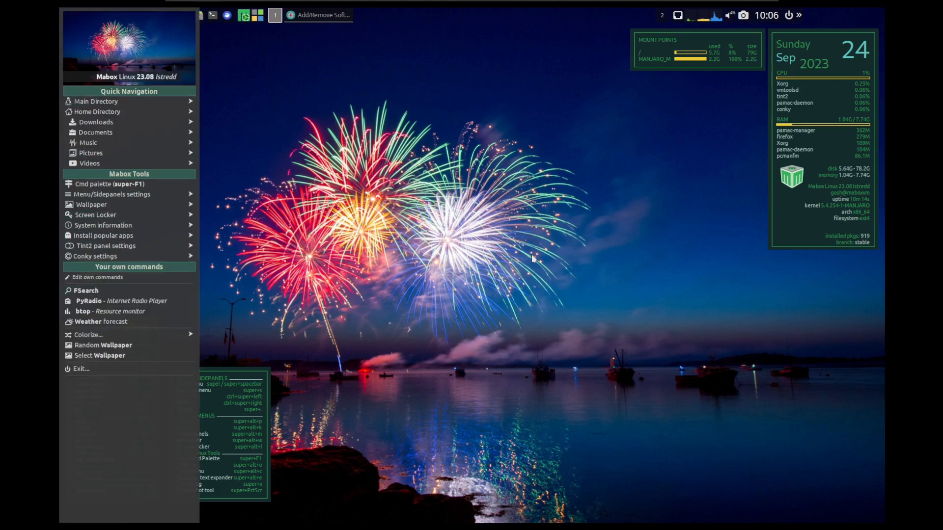